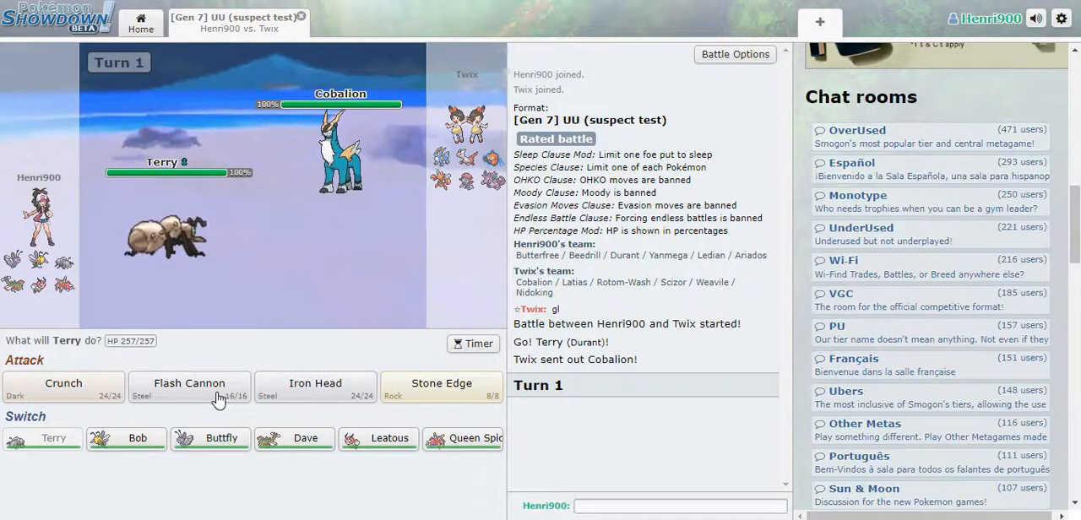
mouse_move(65, 383)
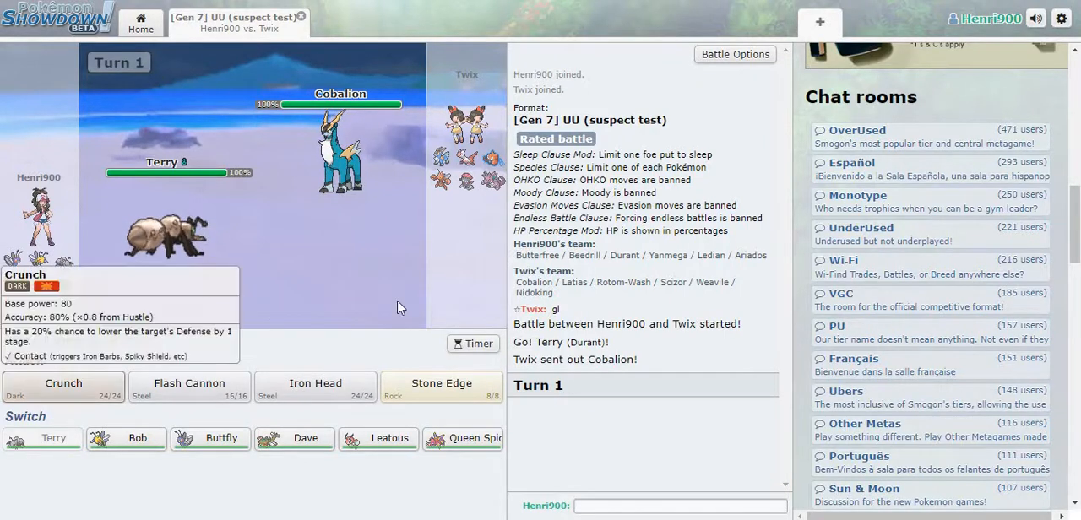
mouse_move(373, 347)
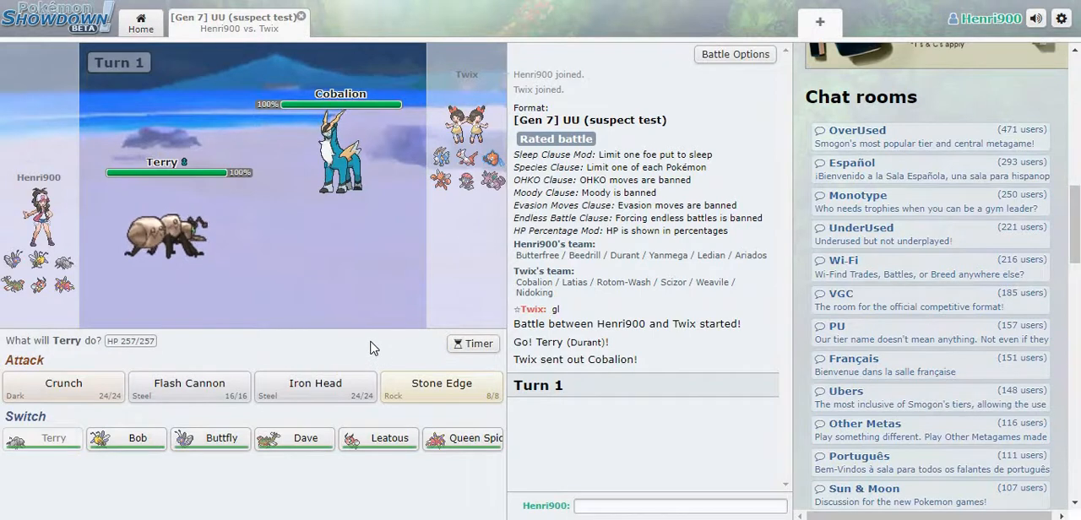
Hit Cobalion with Stone Edge, then Flash Cannon the following turn.
left_click(441, 387)
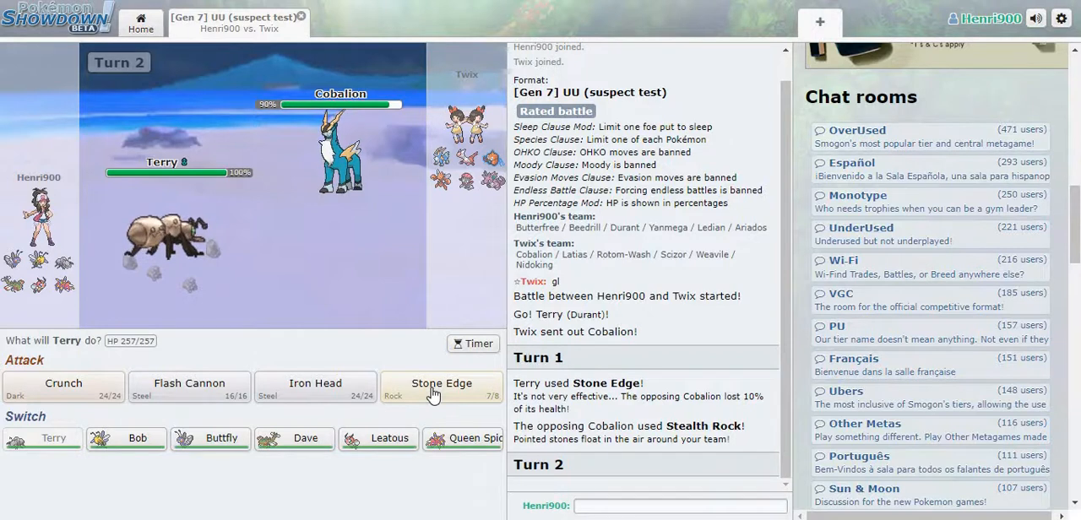
mouse_move(317, 397)
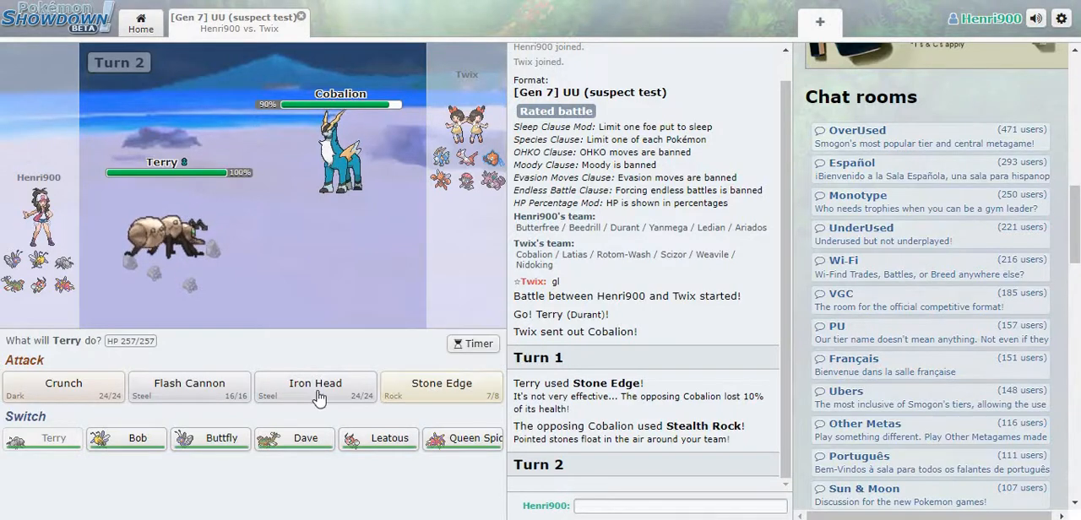
mouse_move(189, 385)
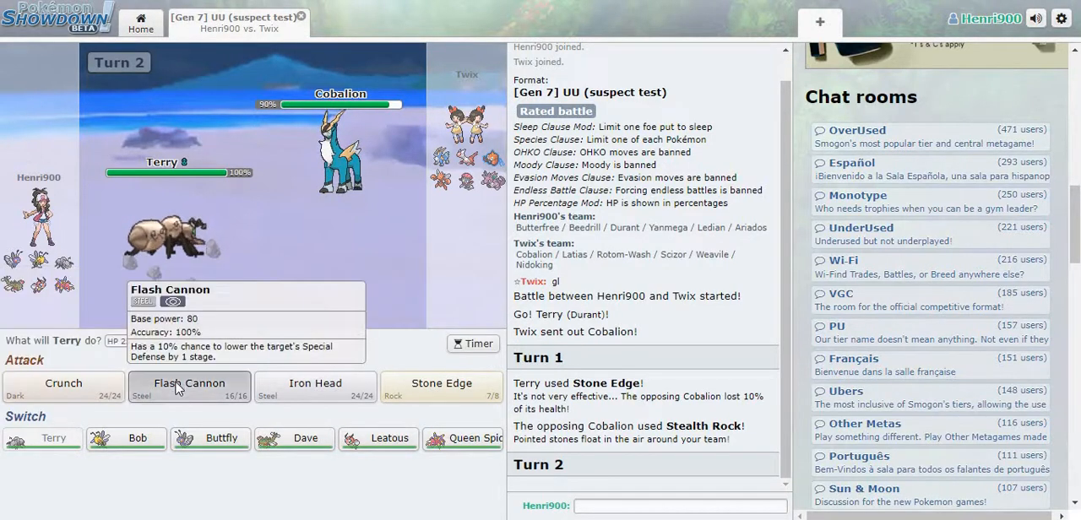
left_click(189, 386)
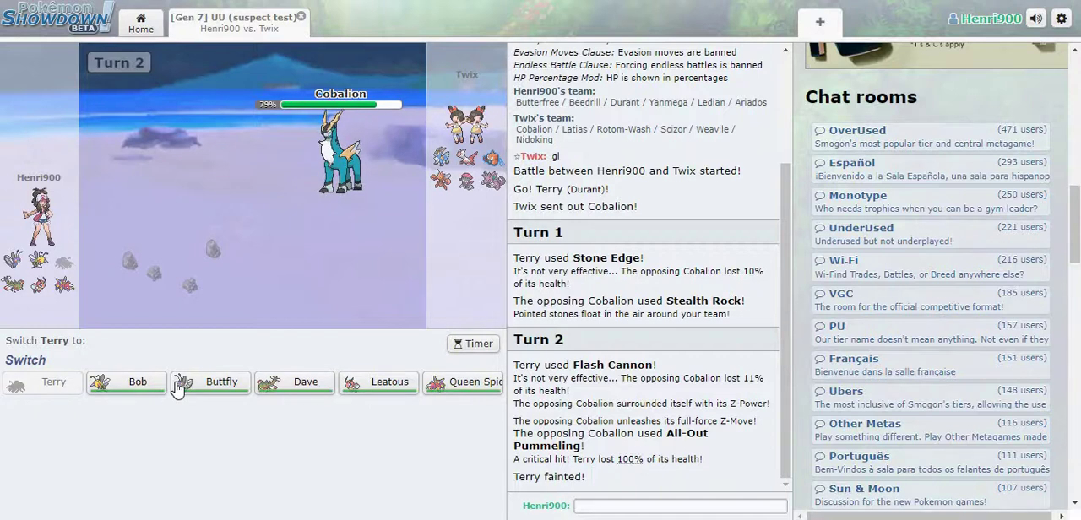
mouse_move(308, 348)
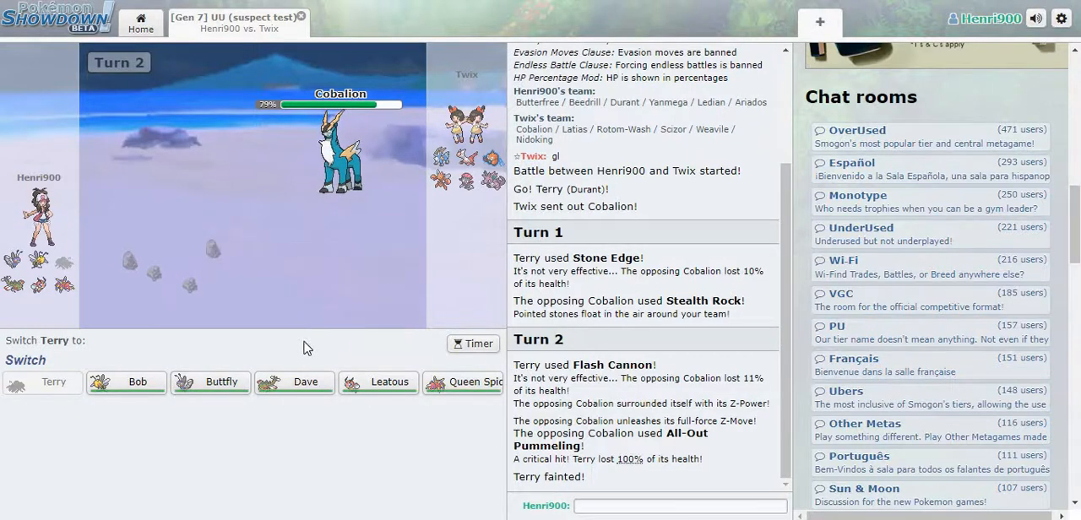
mouse_move(296, 381)
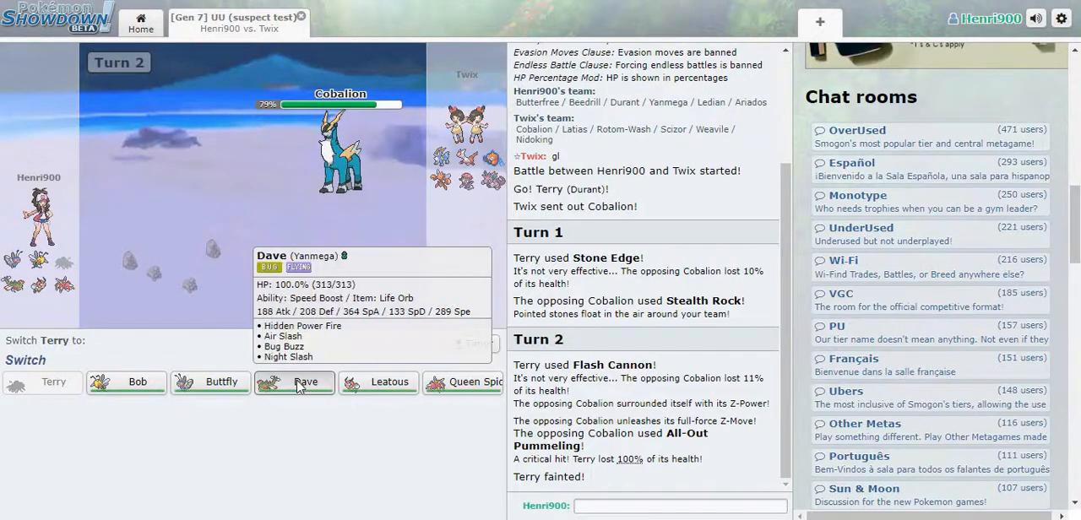
Send Dave in for fainted Terry, skip the animation, and hit Cobalion with Hidden Power Fire.
left_click(293, 381)
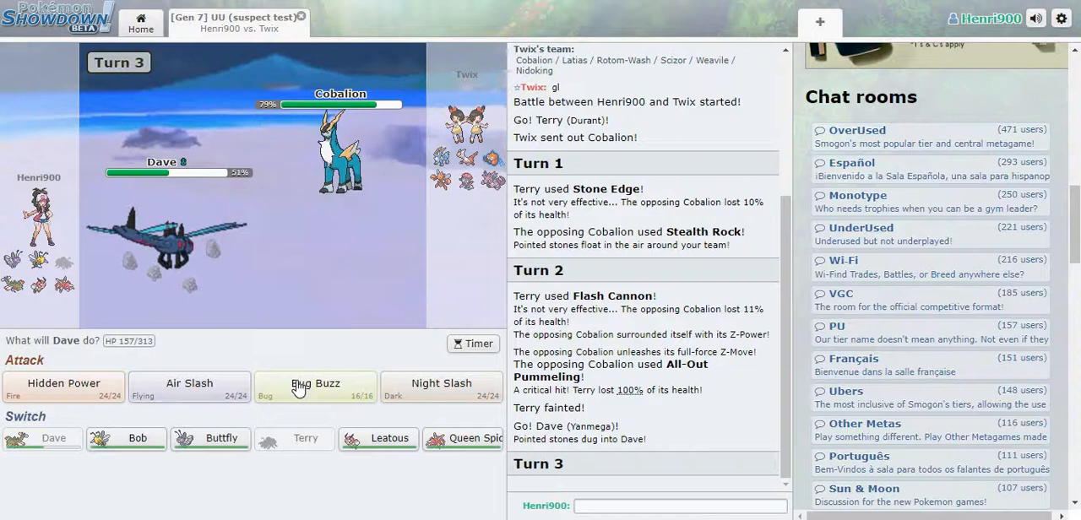
mouse_move(314, 385)
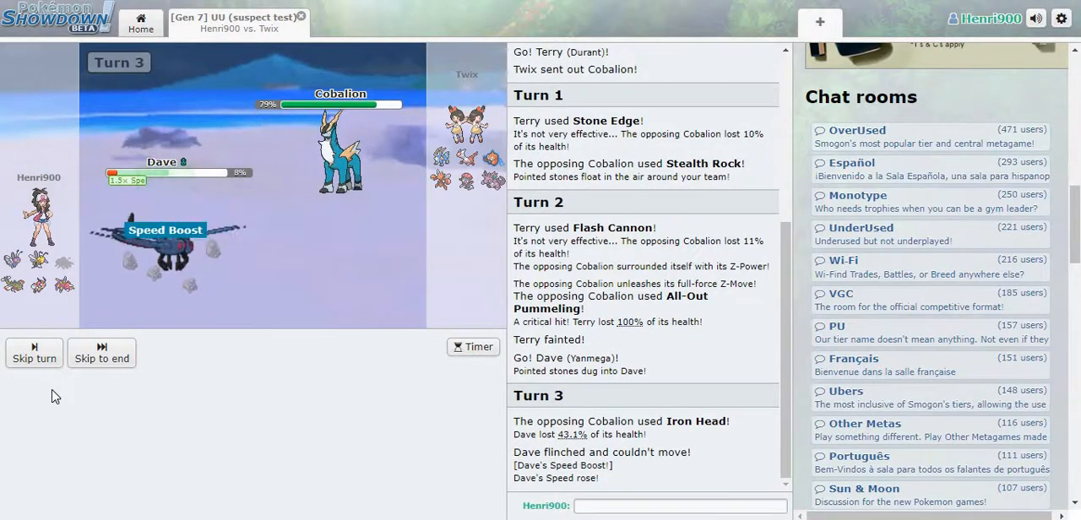
left_click(34, 353)
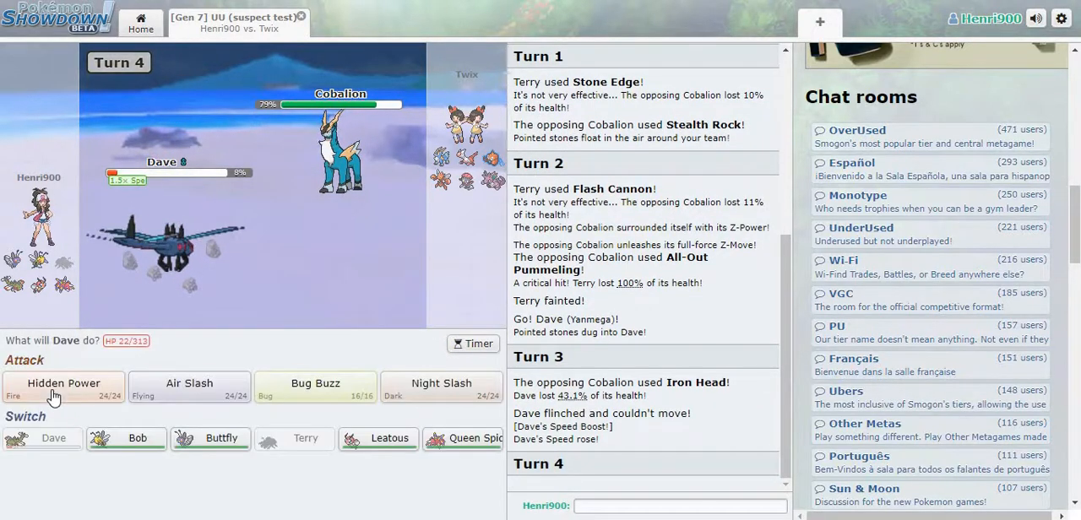
mouse_move(68, 397)
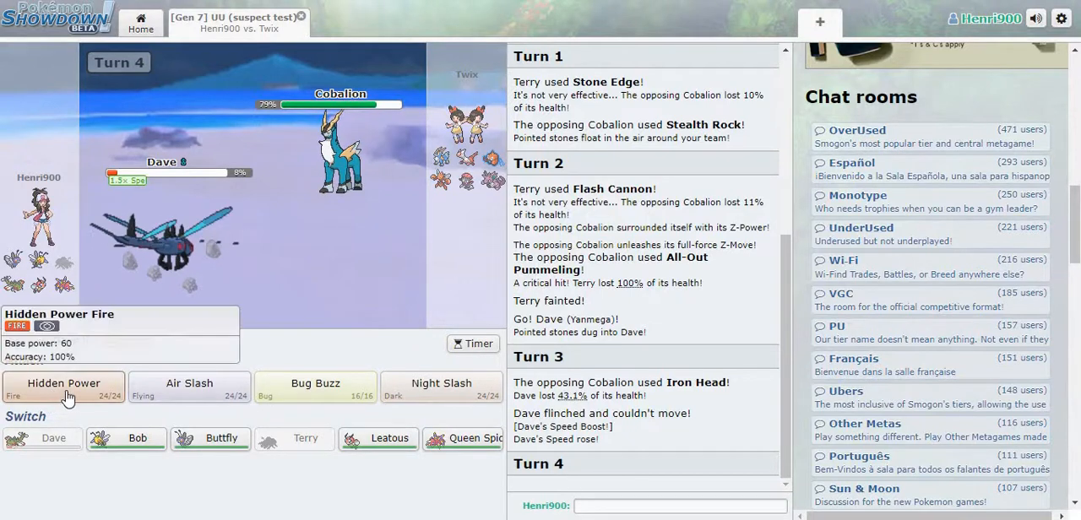
left_click(64, 383)
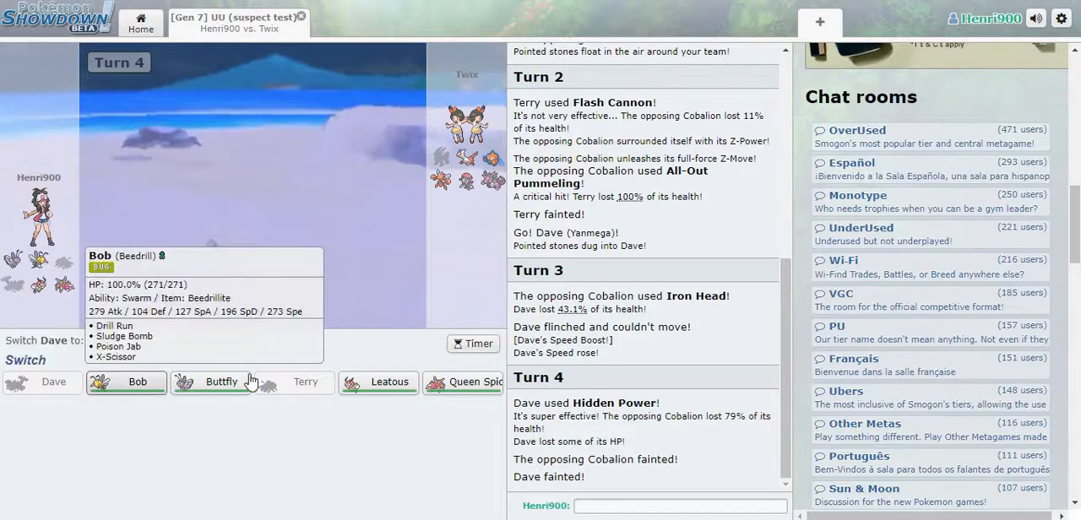
mouse_move(226, 382)
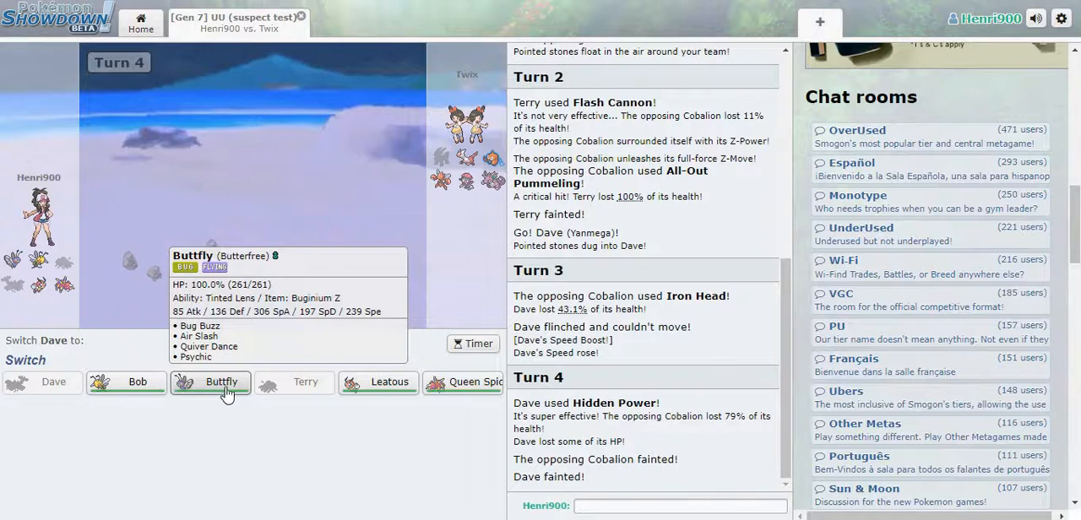
Send Buttfly in for Dave and choose the Z-Move Savage Spin-Out against Scizor.
left_click(222, 381)
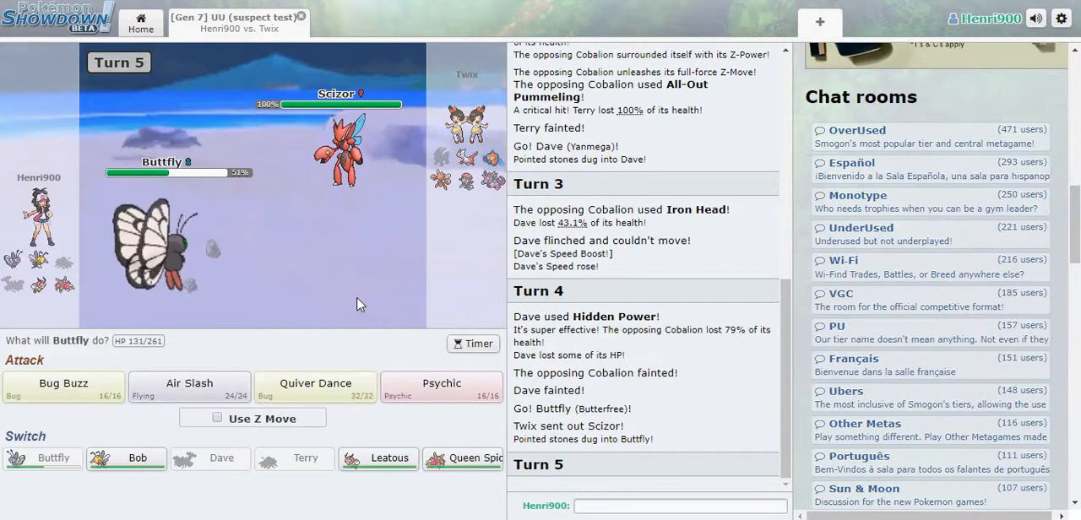
mouse_move(348, 319)
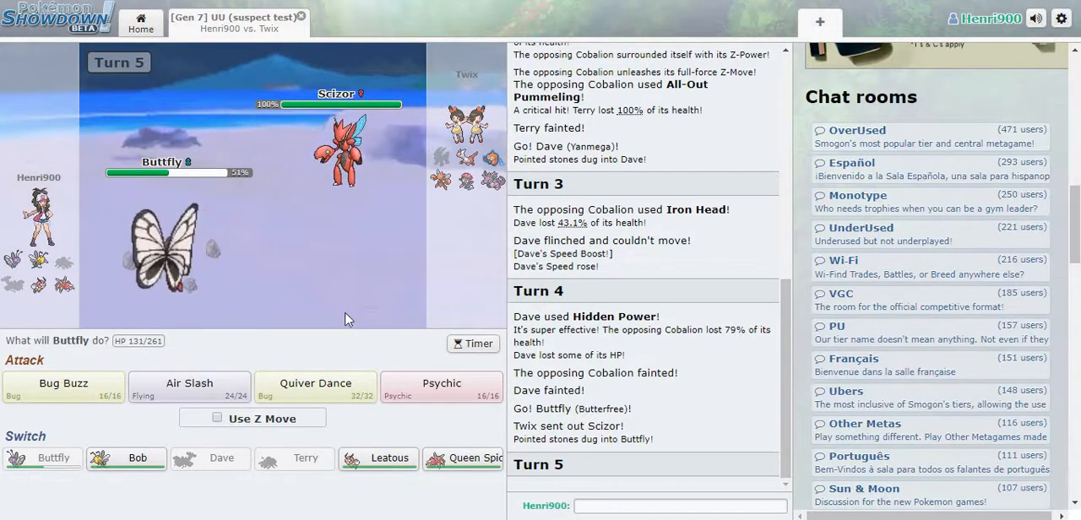
left_click(217, 417)
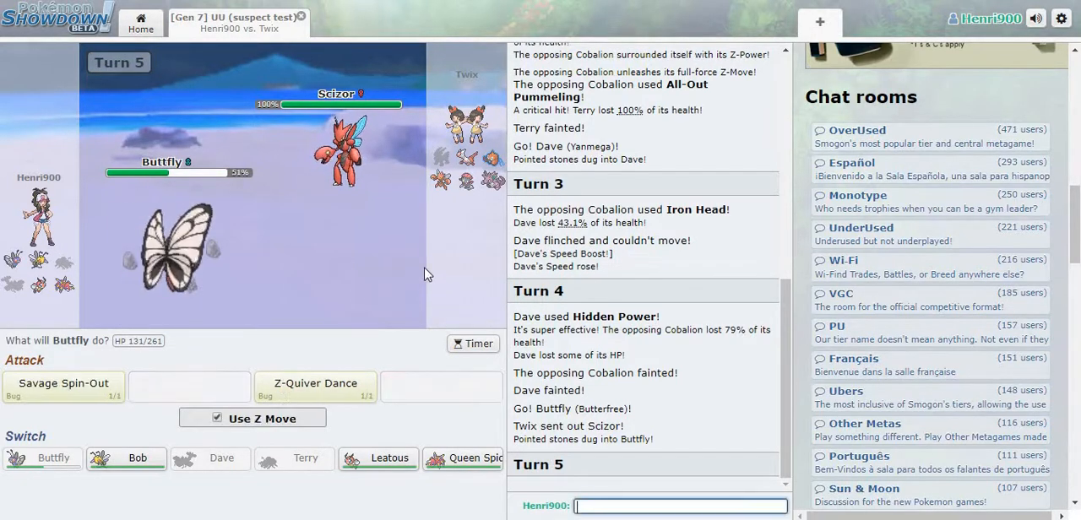
mouse_move(314, 388)
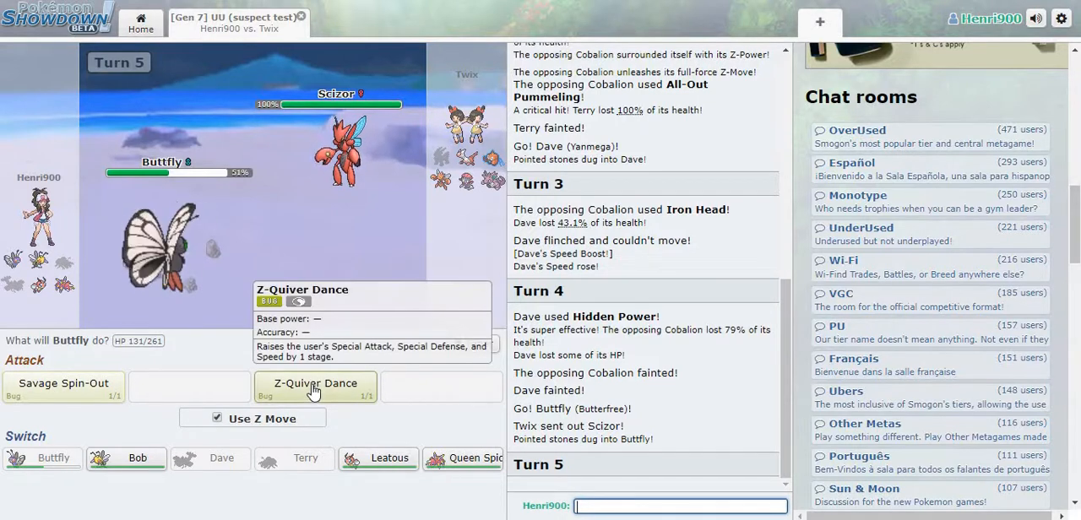
mouse_move(81, 396)
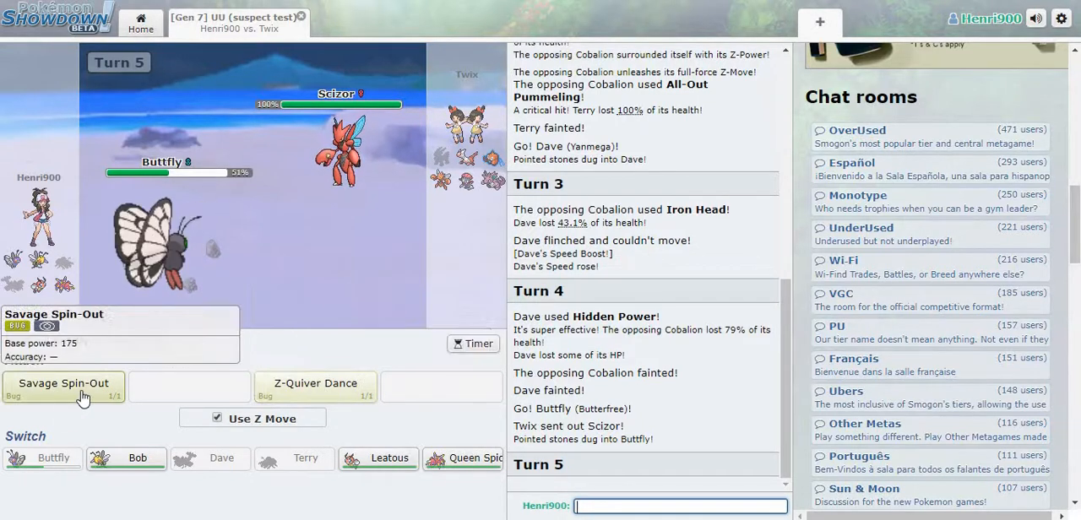
left_click(62, 385)
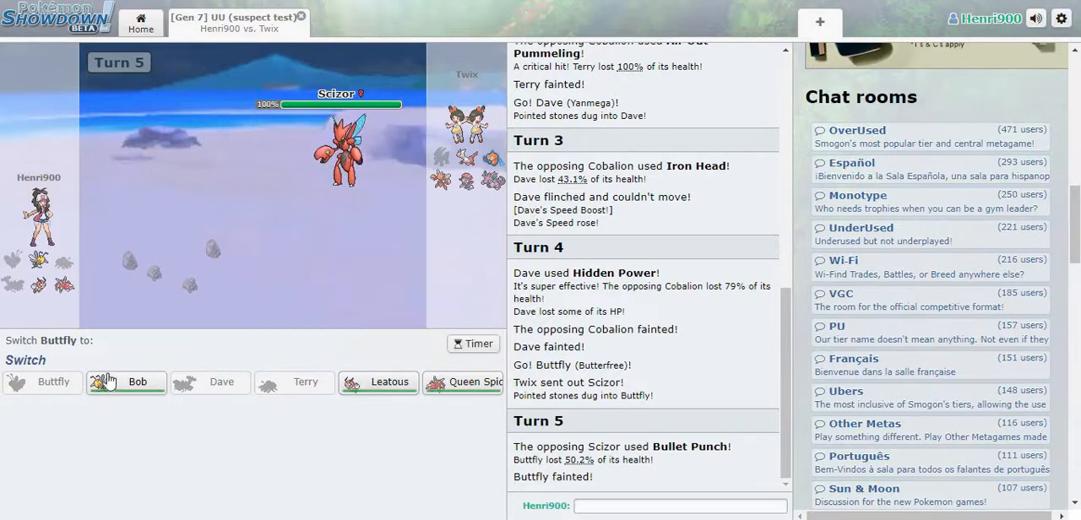
mouse_move(390, 382)
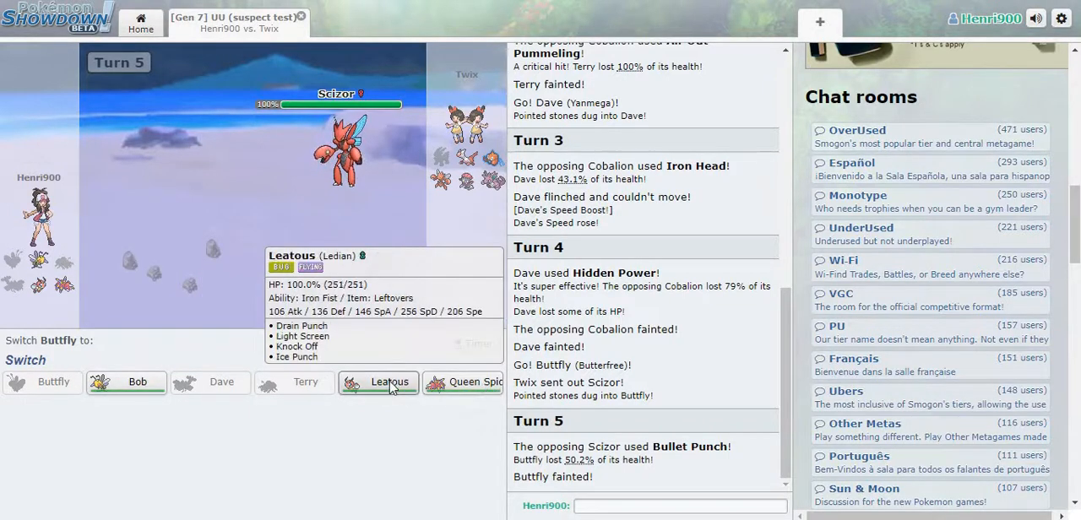
Send Leatous in for Buttfly, then Queen Spider in after Leatous faints.
left_click(388, 382)
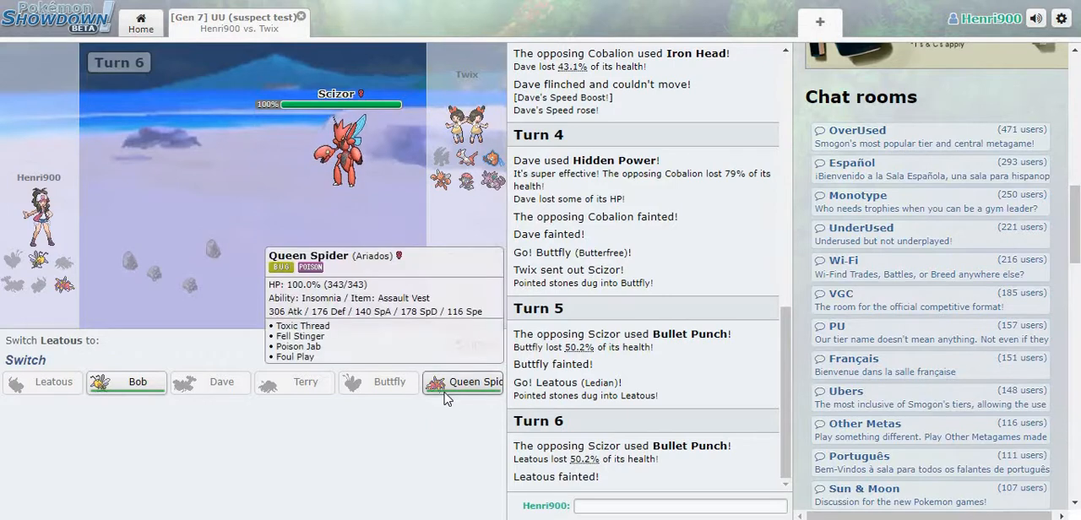
left_click(469, 382)
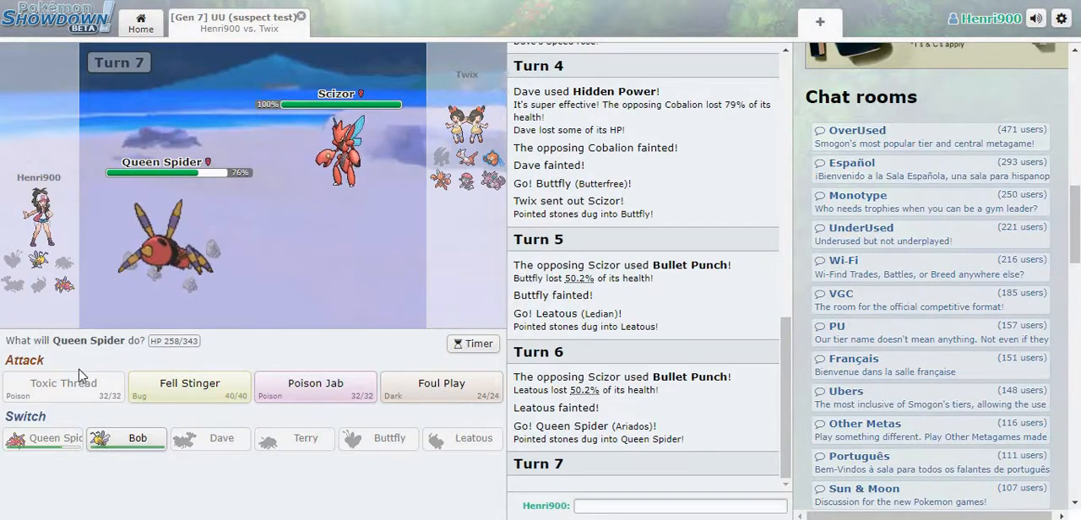
mouse_move(178, 250)
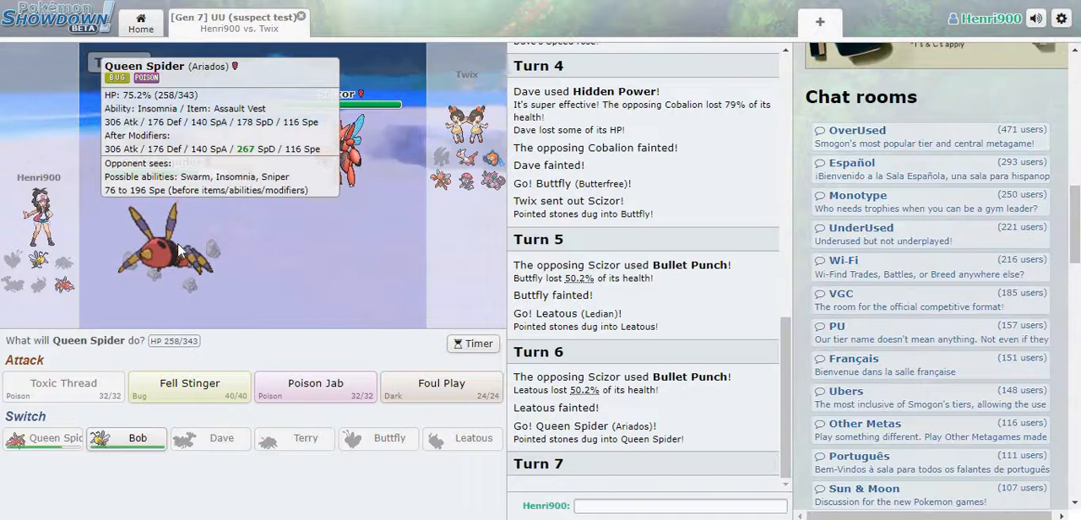
mouse_move(253, 375)
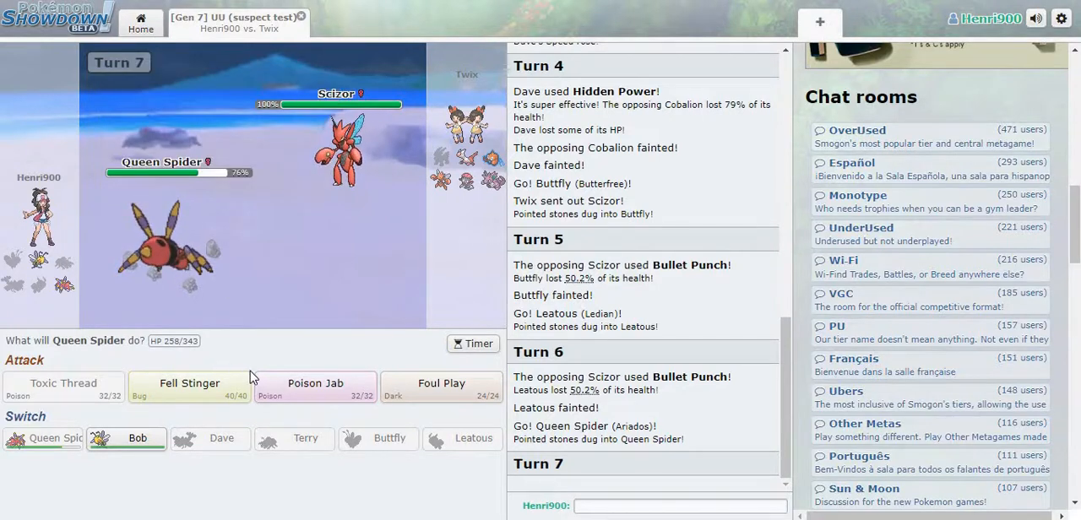
mouse_move(101, 388)
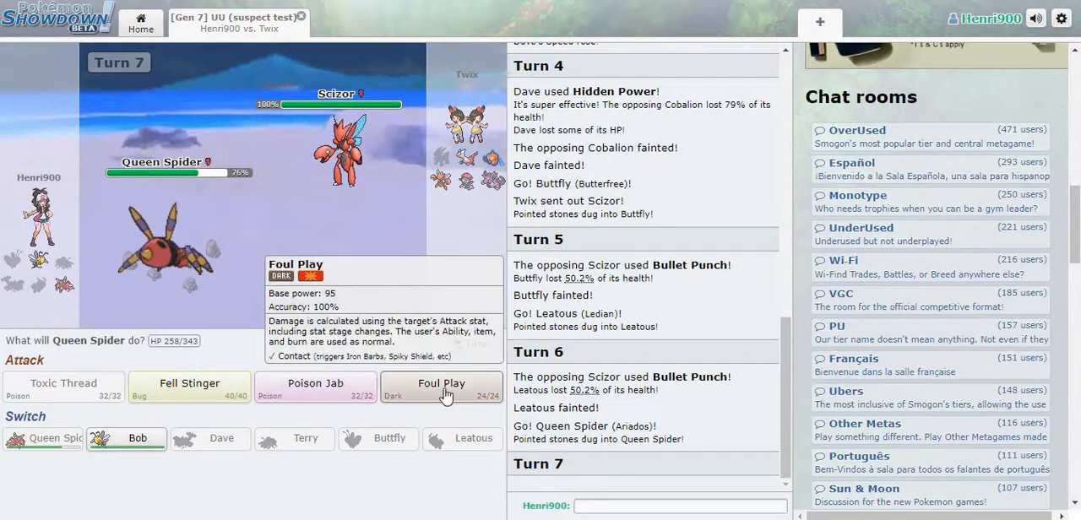
mouse_move(189, 383)
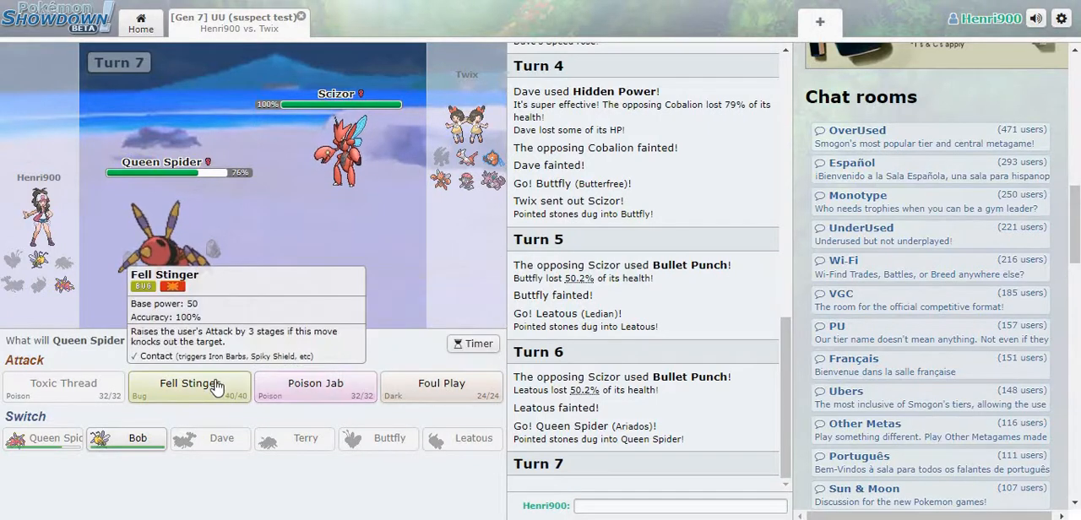
Have Queen Spider attack Scizor with Foul Play on turns 7 and 8.
left_click(441, 385)
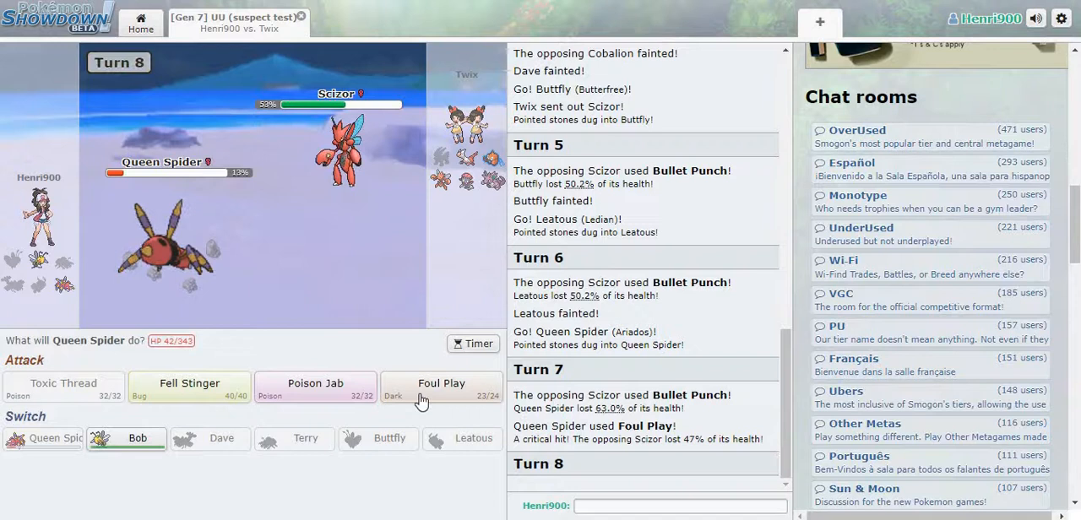
left_click(443, 383)
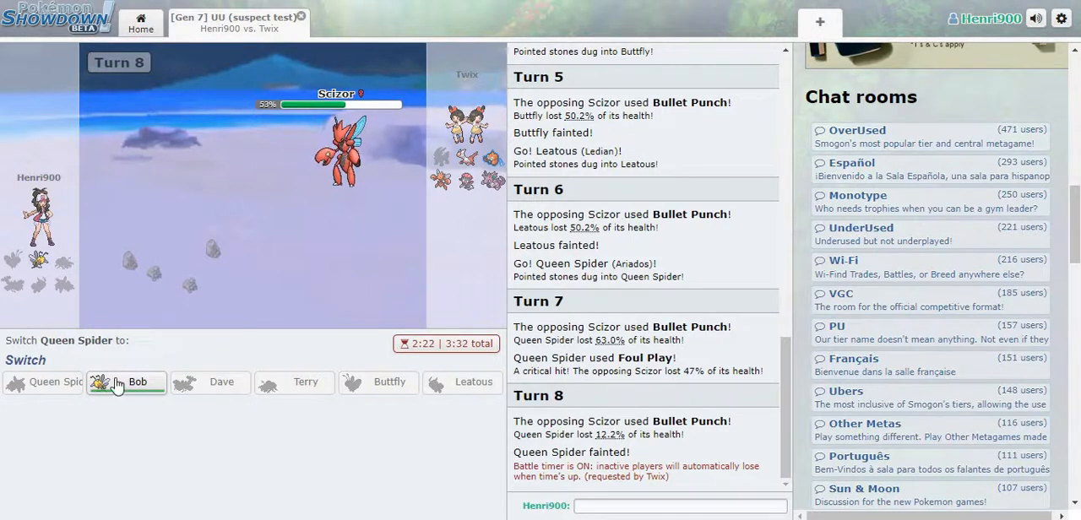
Send Bob in to replace fainted Queen Spider.
left_click(125, 382)
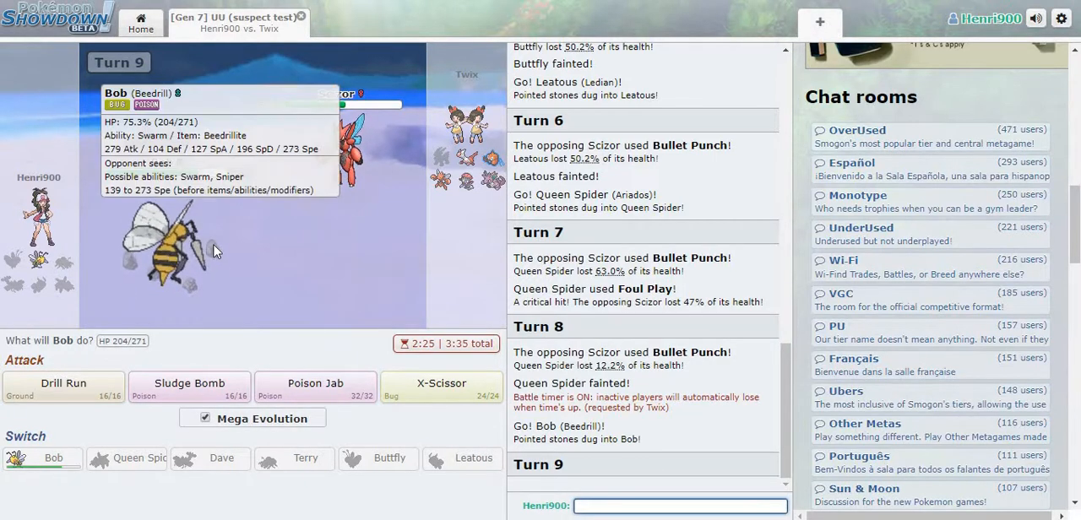
mouse_move(65, 384)
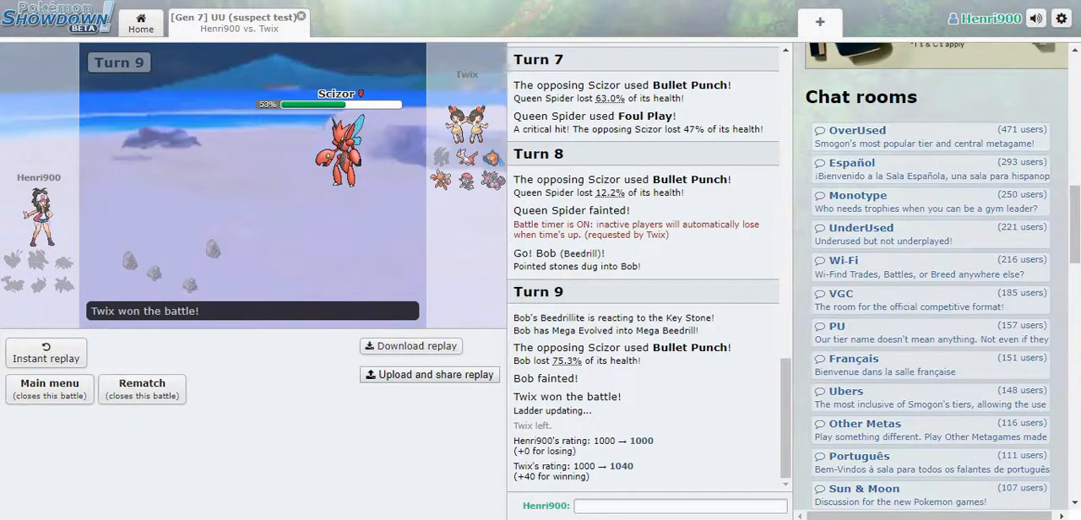
left_click(49, 384)
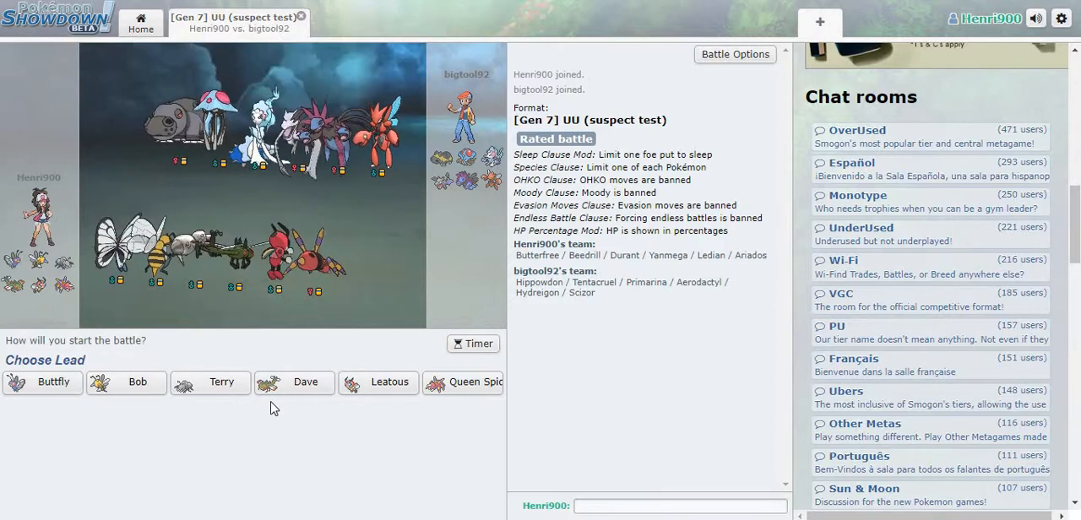
mouse_move(222, 381)
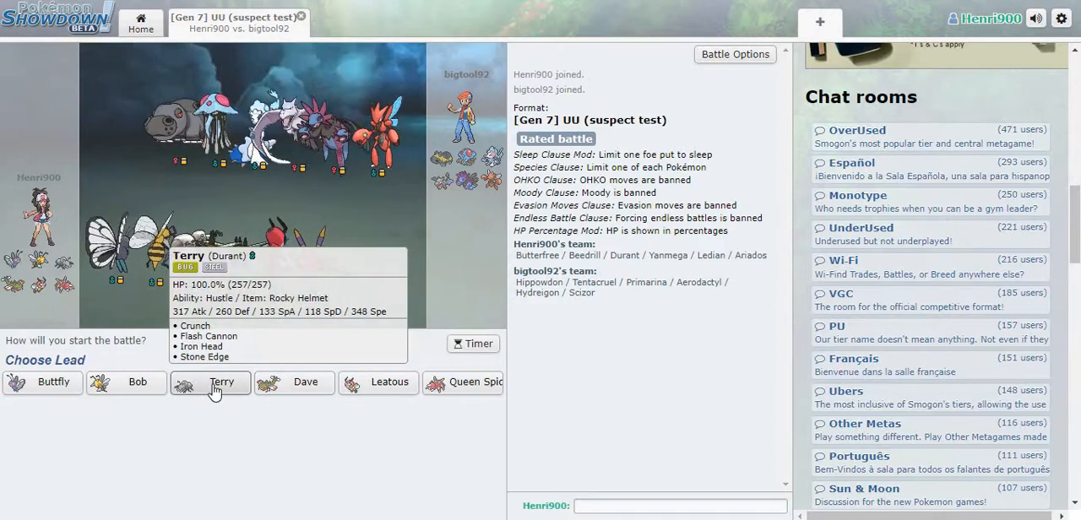
Lead with Terry and use Iron Head, Crunch, then Crunch again on turns 1–3.
left_click(216, 382)
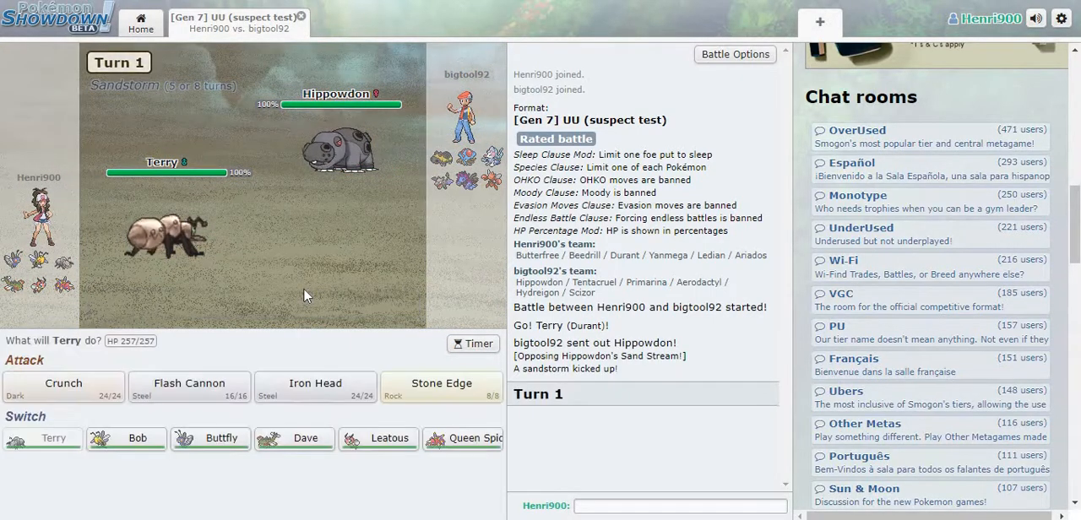
mouse_move(315, 390)
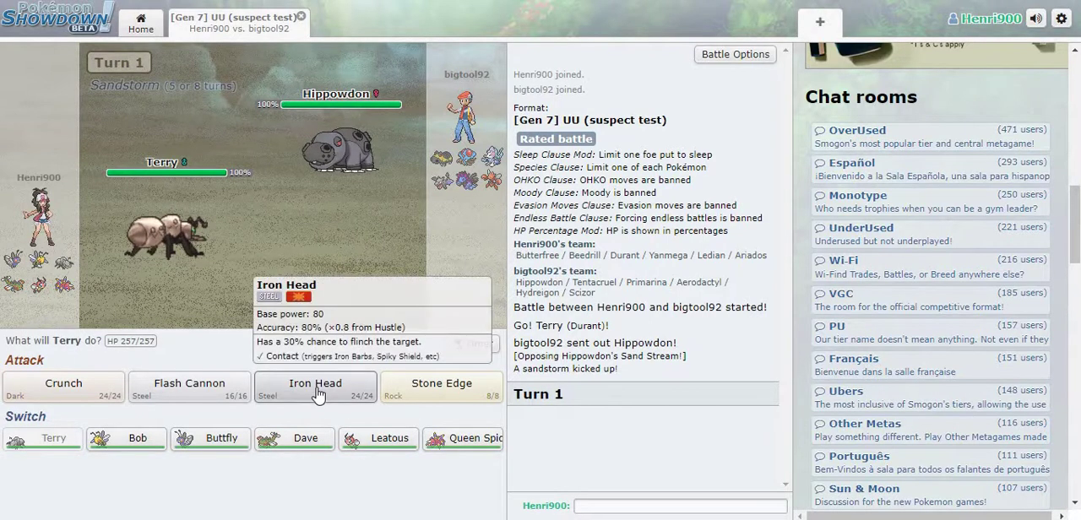
left_click(314, 383)
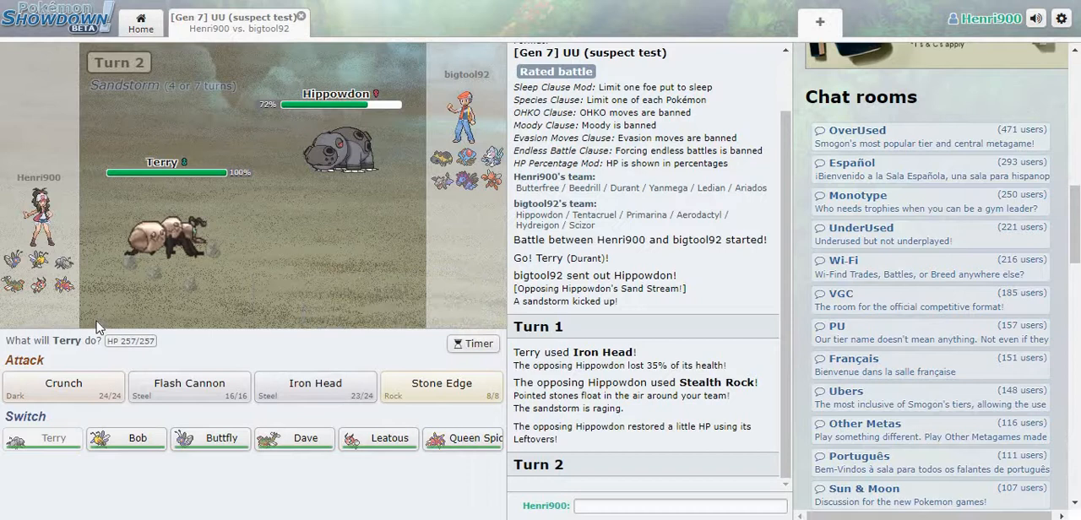
left_click(62, 384)
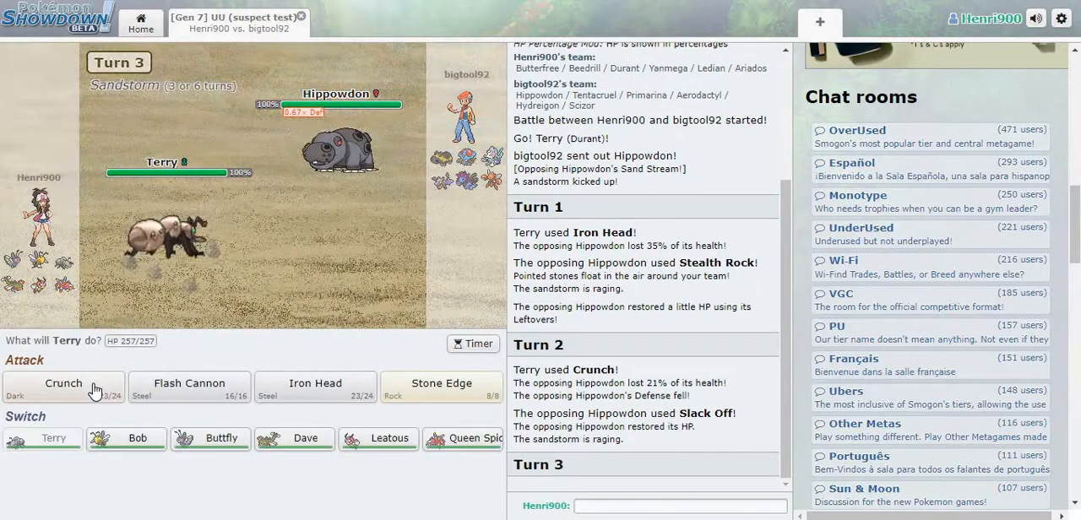
left_click(64, 385)
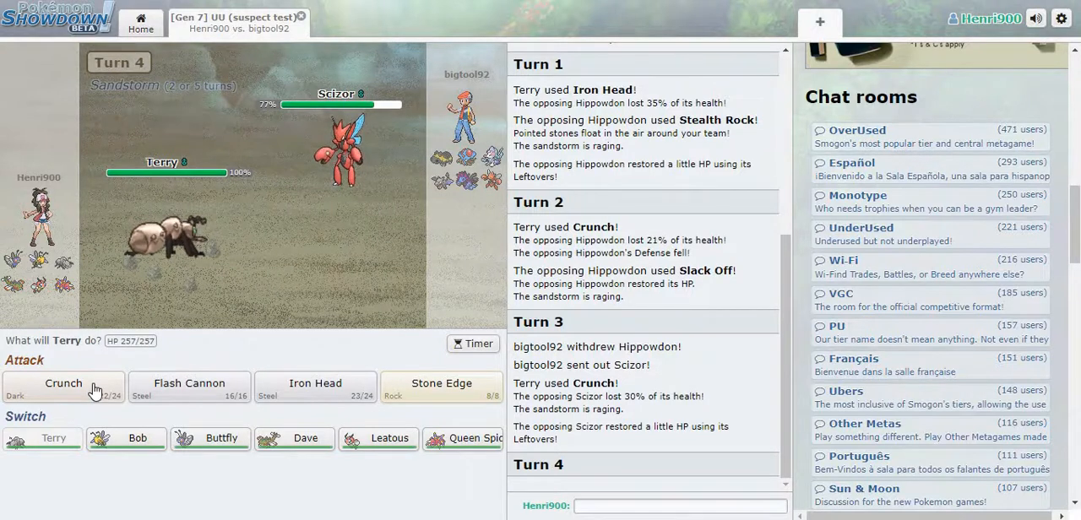
mouse_move(86, 395)
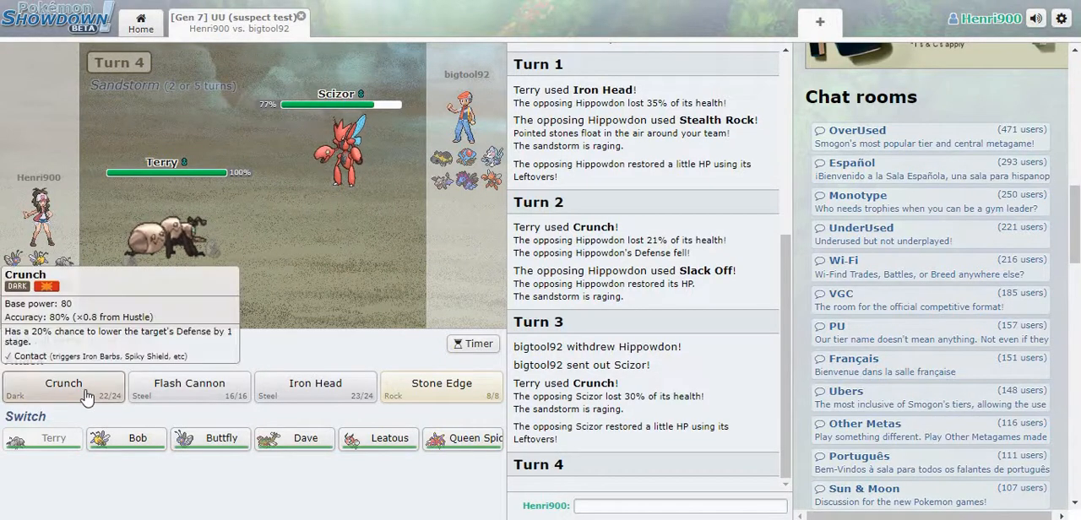
mouse_move(440, 385)
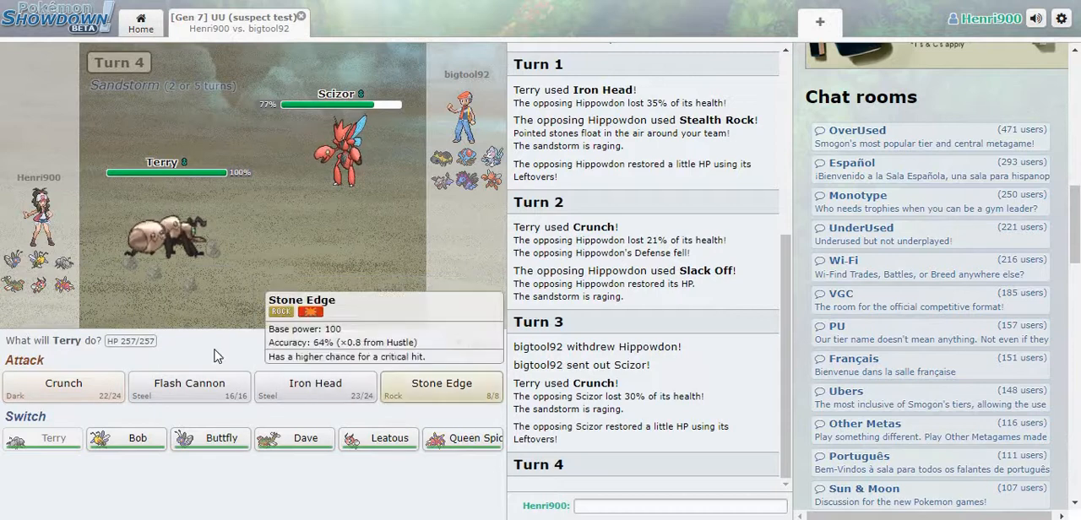
Have Terry Crunch Scizor on turns 4–7, then Iron Head Hydreigon on turn 8.
left_click(62, 383)
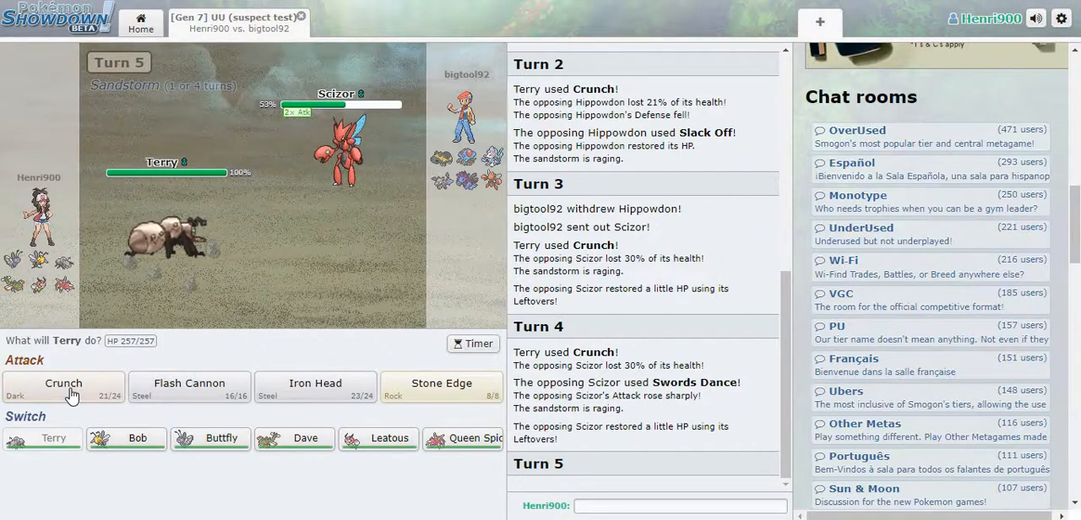
mouse_move(84, 396)
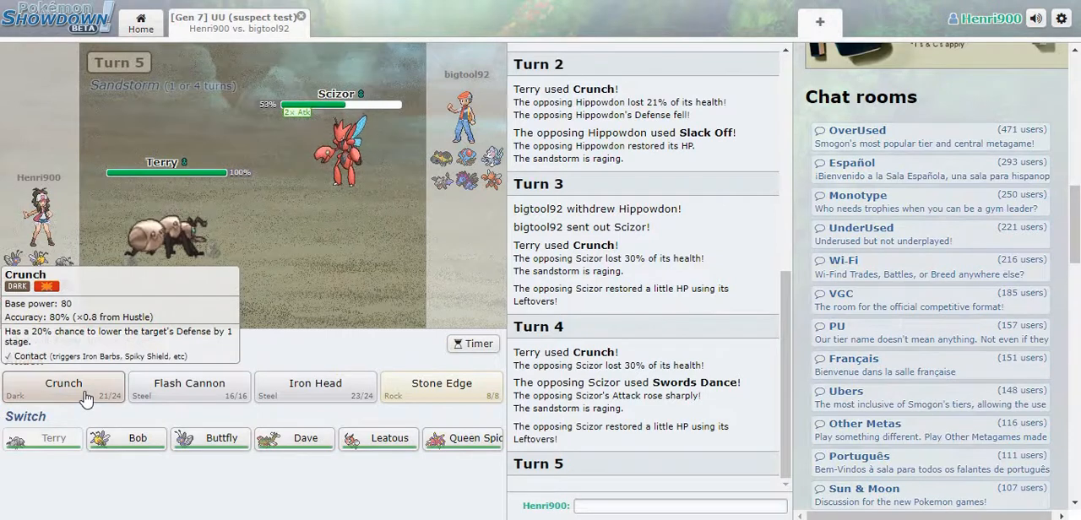
left_click(64, 385)
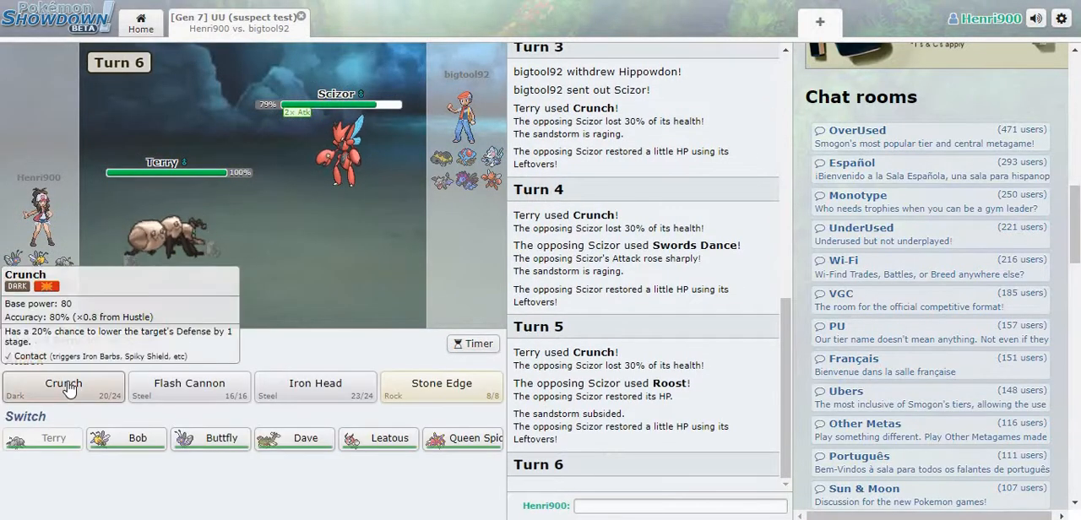
left_click(64, 385)
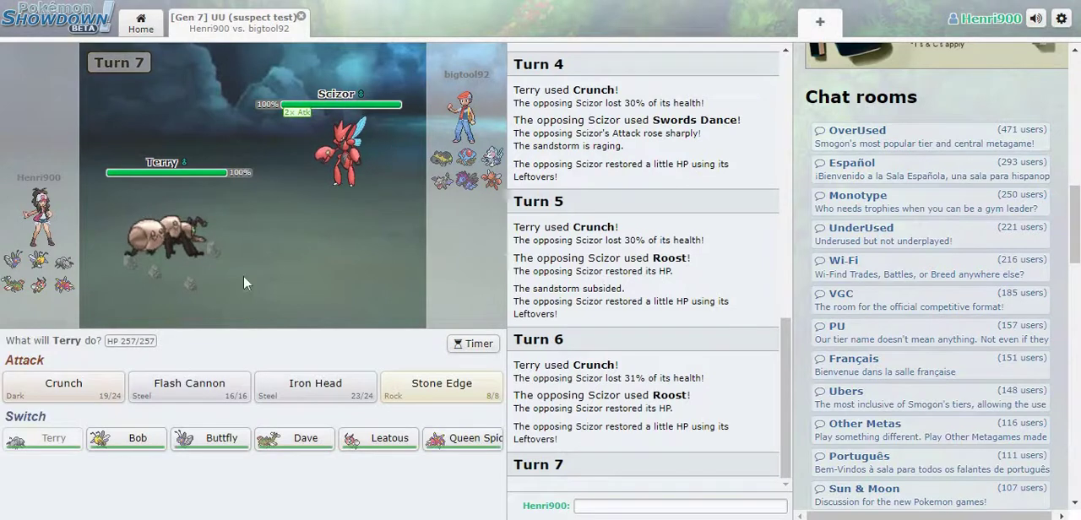
left_click(65, 385)
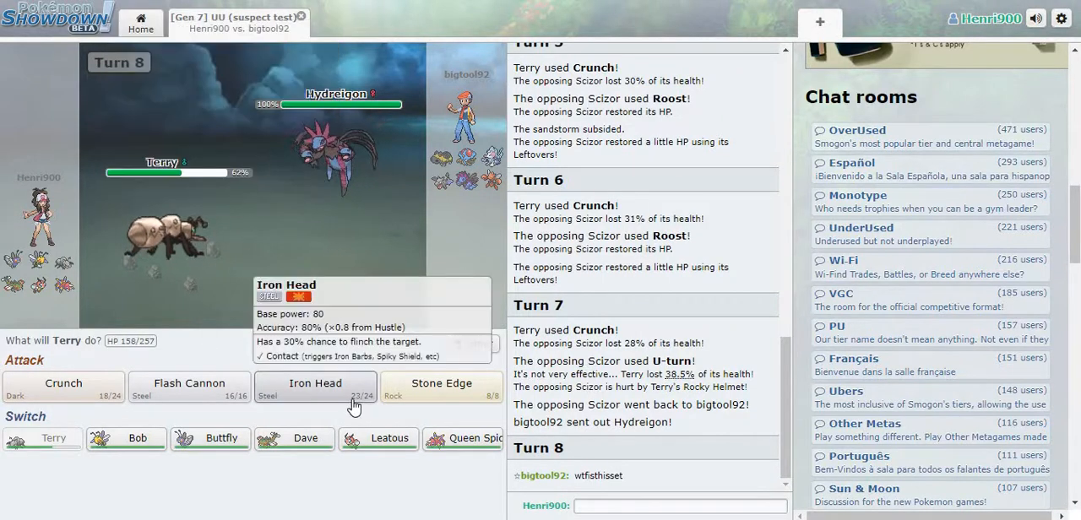
left_click(314, 384)
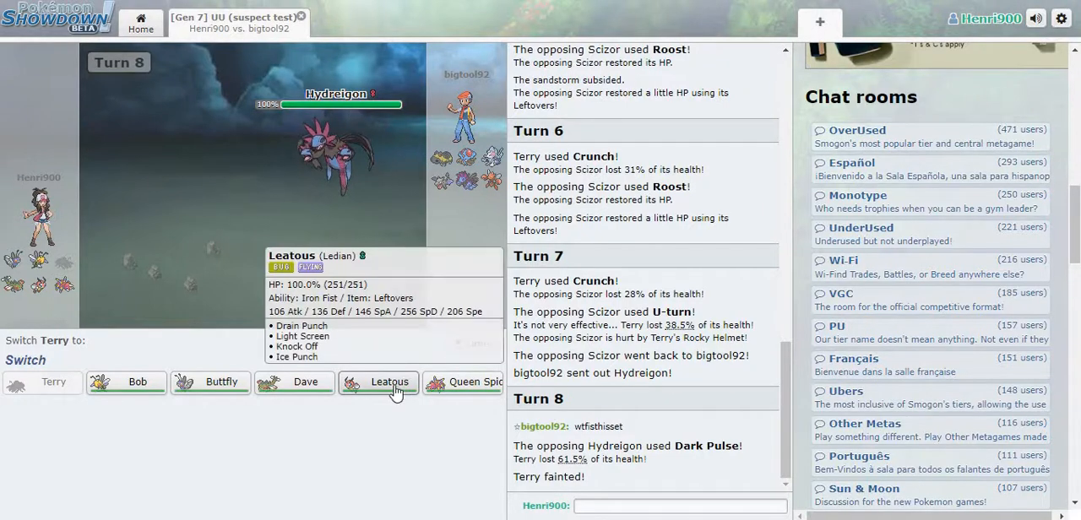
mouse_move(503, 459)
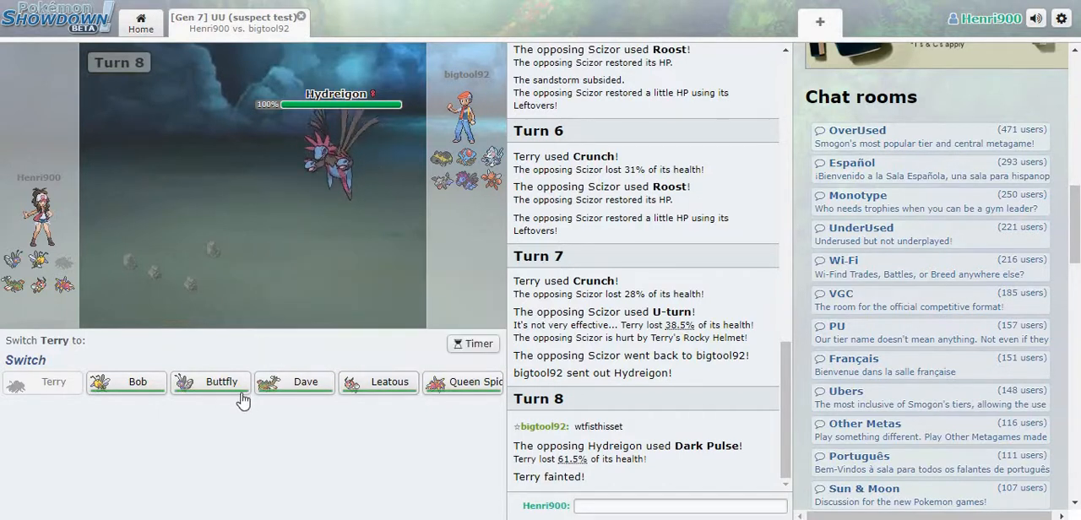
mouse_move(294, 381)
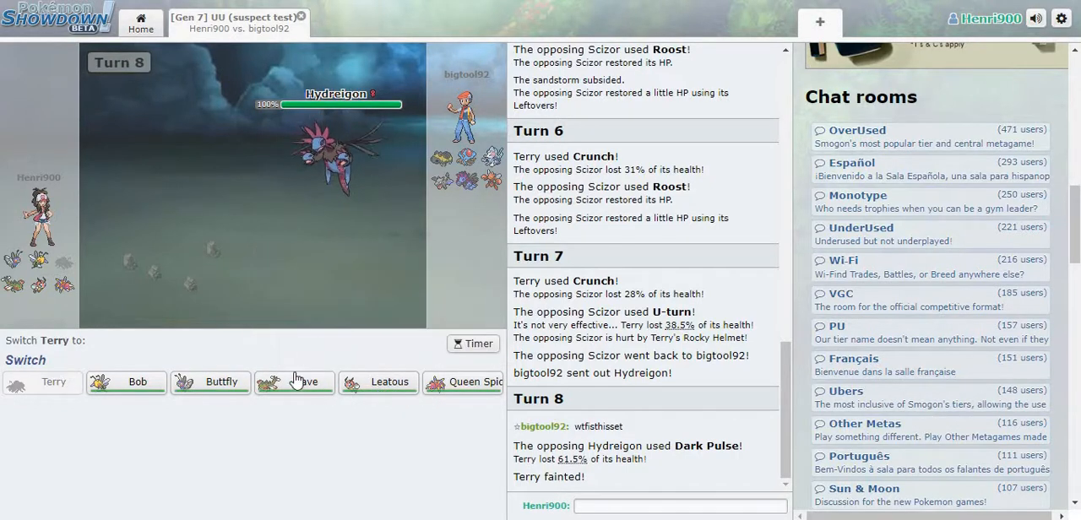
Send in Dave, then Buttfly with Z-powered Savage Spin-Out, then Leatous as each faints.
left_click(307, 382)
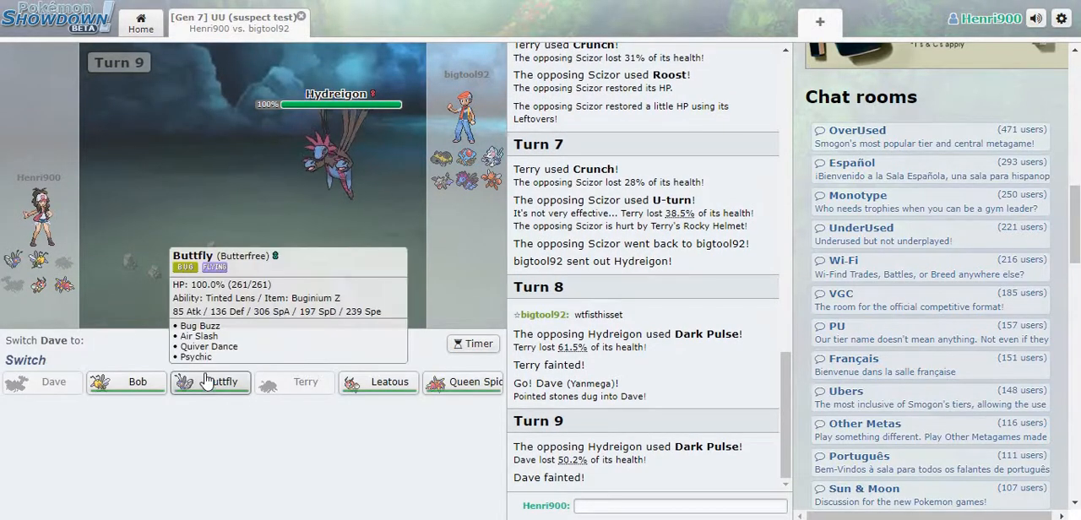
left_click(209, 382)
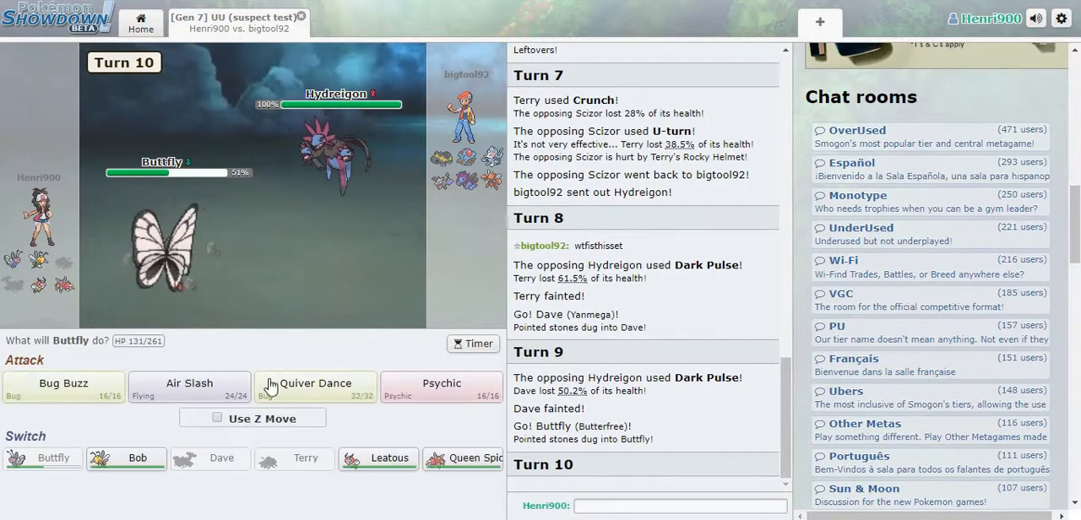
left_click(216, 417)
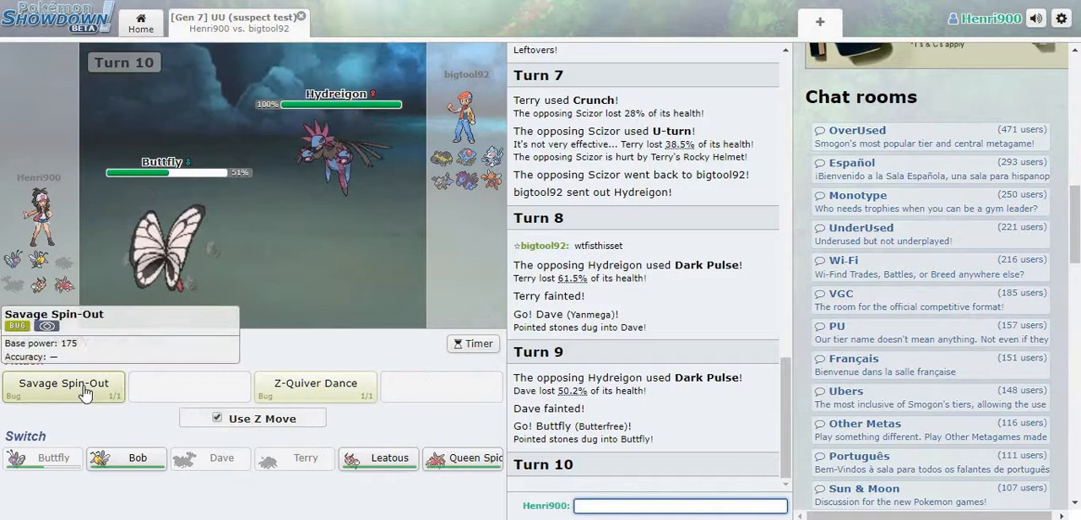
left_click(63, 383)
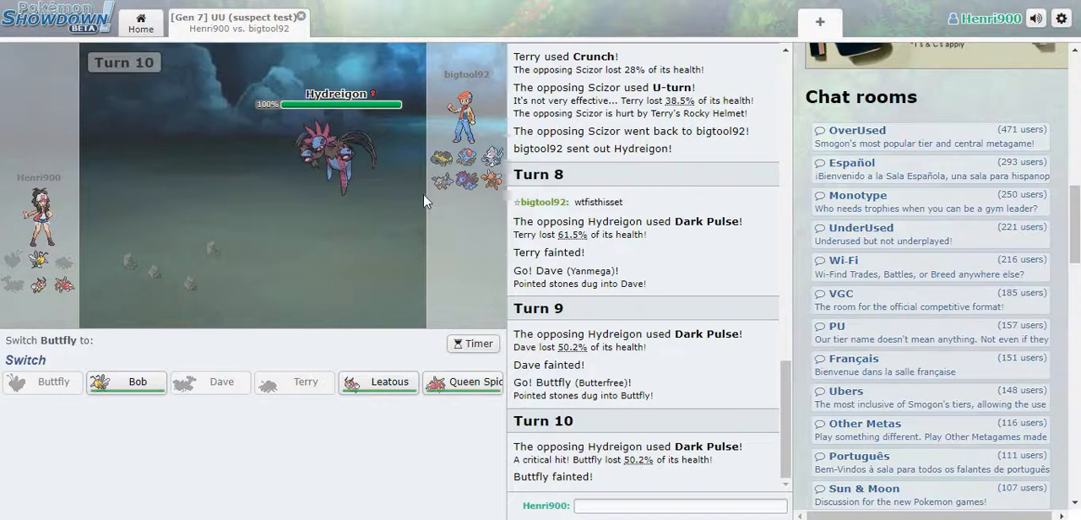
left_click(378, 382)
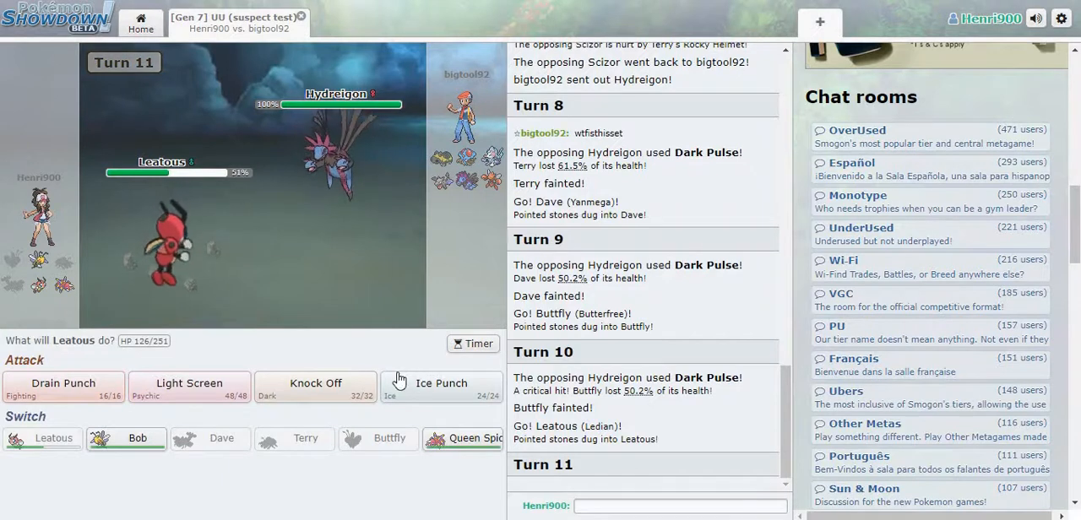
mouse_move(64, 385)
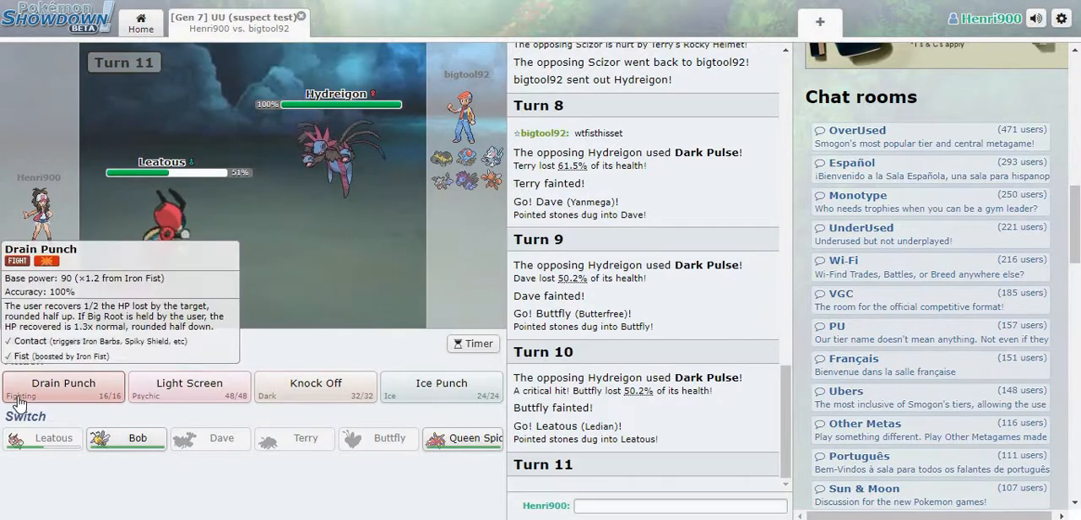
Have Leatous hit Hydreigon with Drain Punch, then Knock Off the next turn.
left_click(61, 383)
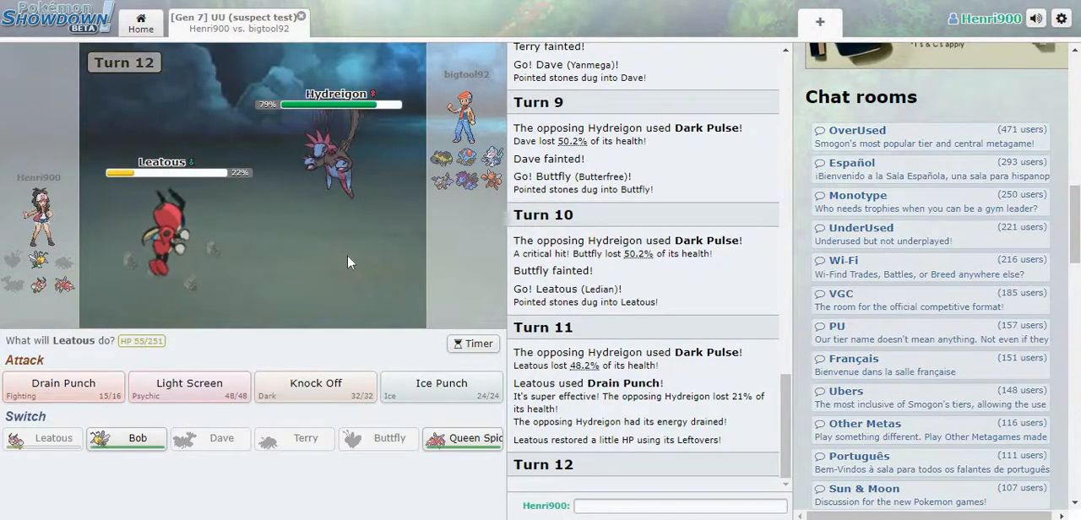
mouse_move(314, 382)
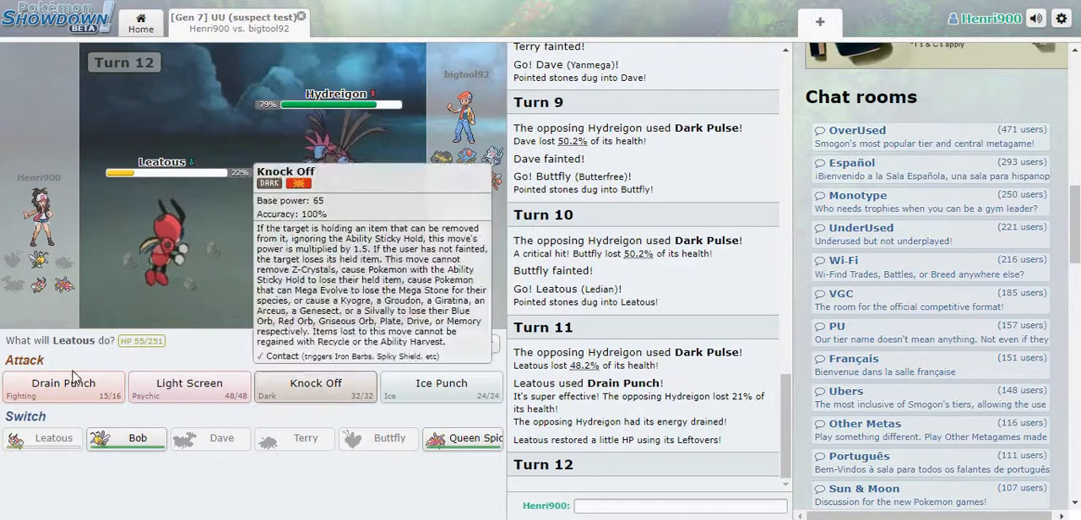
left_click(314, 383)
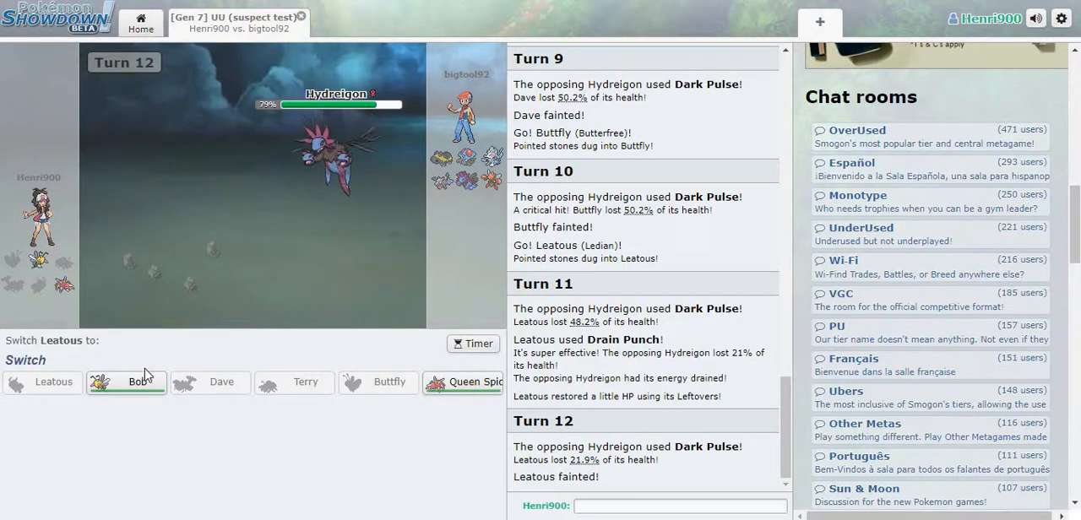
mouse_move(138, 381)
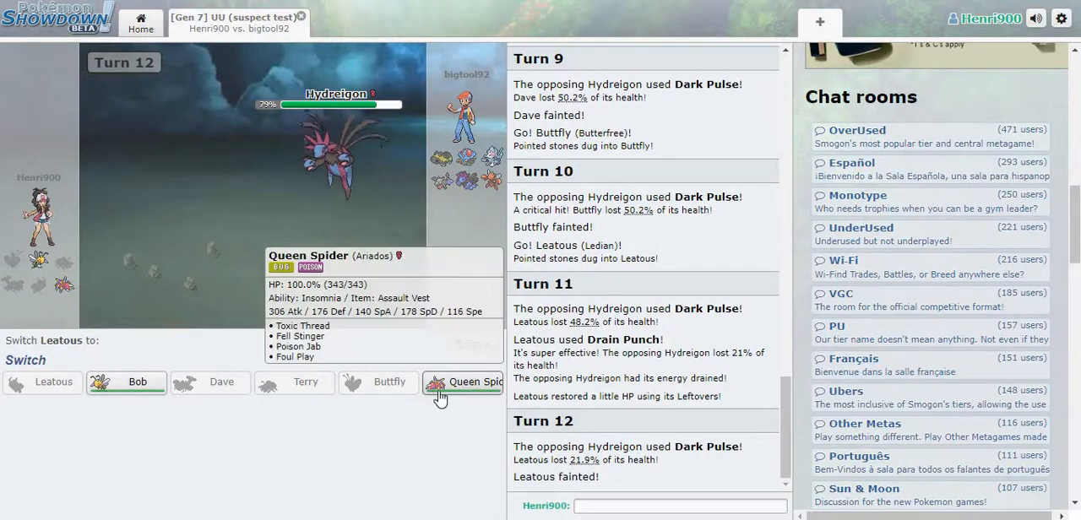
Send Queen Spider in for Leatous and attack Hydreigon with Fell Stinger, then again on turn 14.
left_click(468, 382)
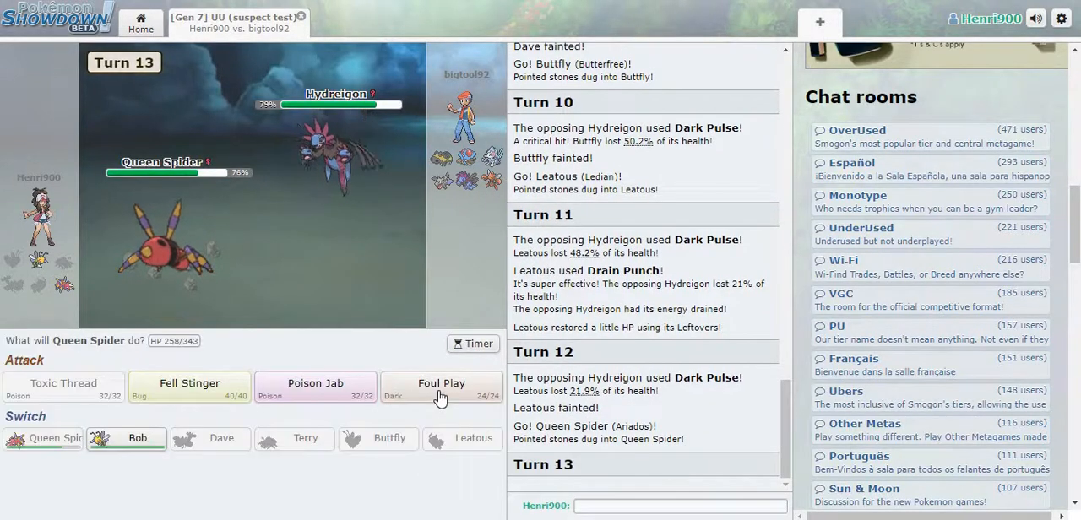
left_click(190, 383)
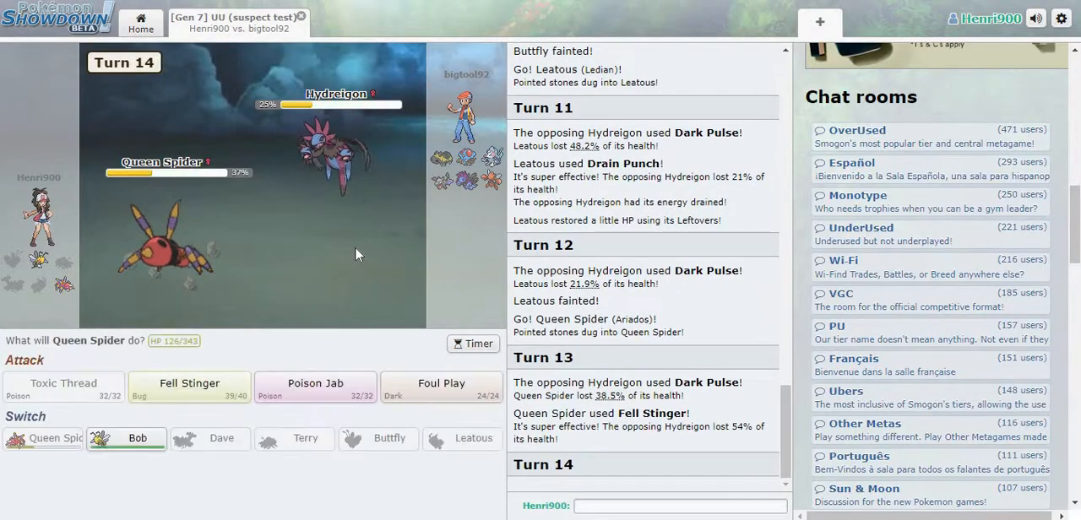
left_click(314, 384)
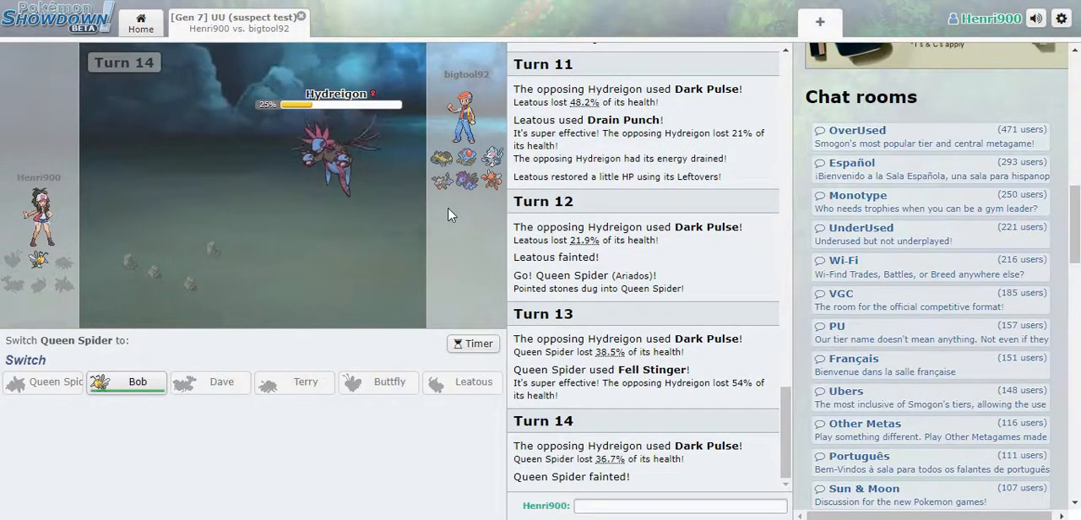
mouse_move(142, 382)
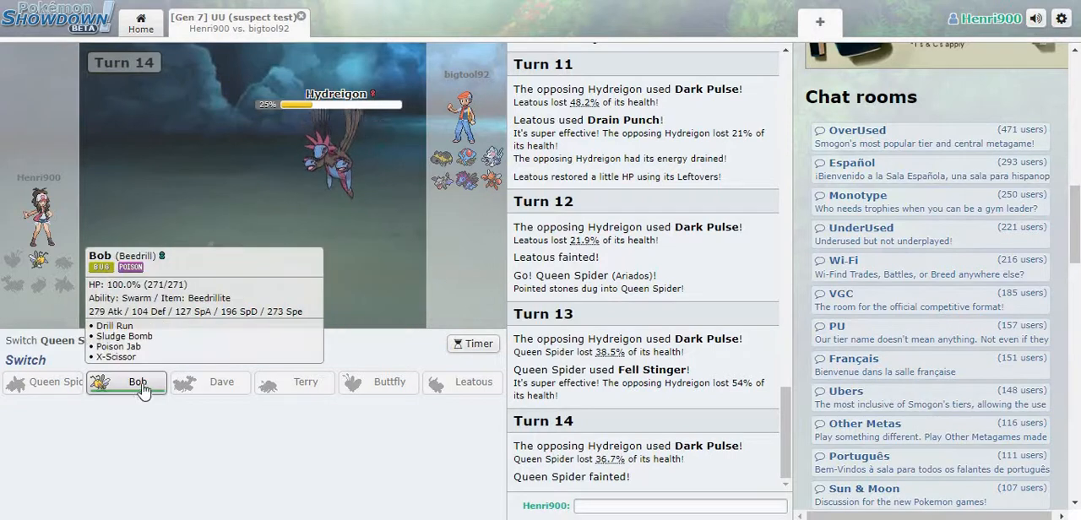
Switch in Bob, Mega Evolve it and use X-Scissor twice until it faints to Hydreigon.
left_click(137, 382)
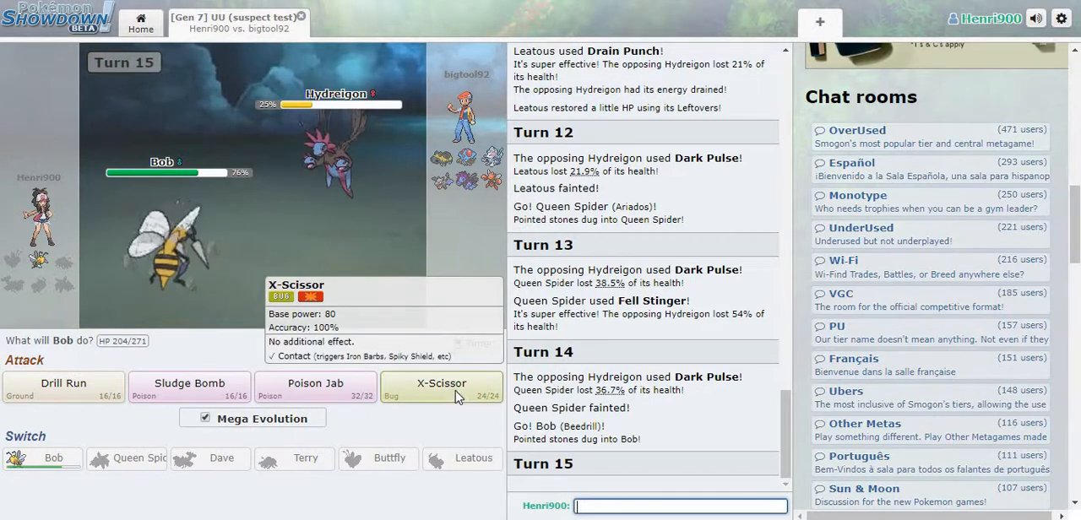
left_click(443, 395)
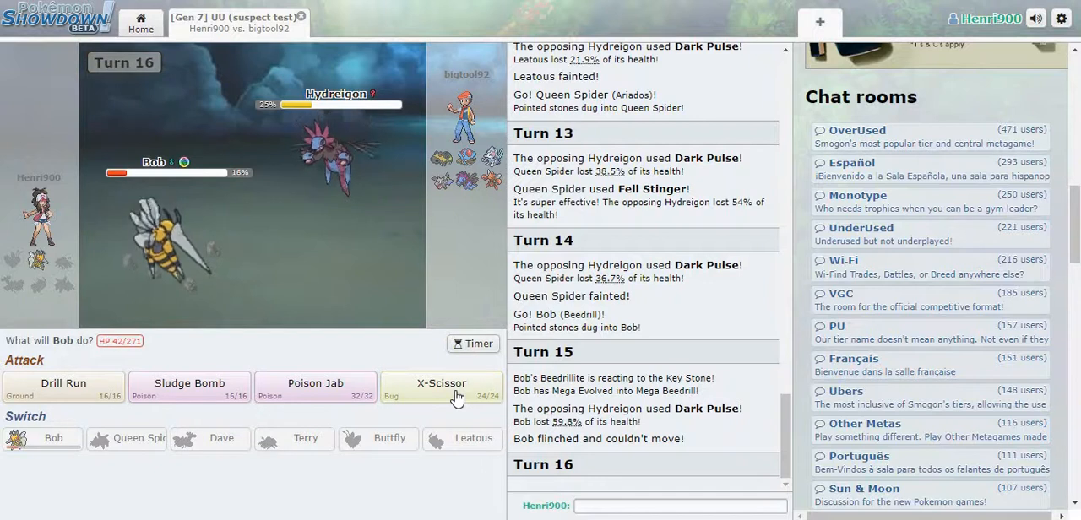
left_click(441, 388)
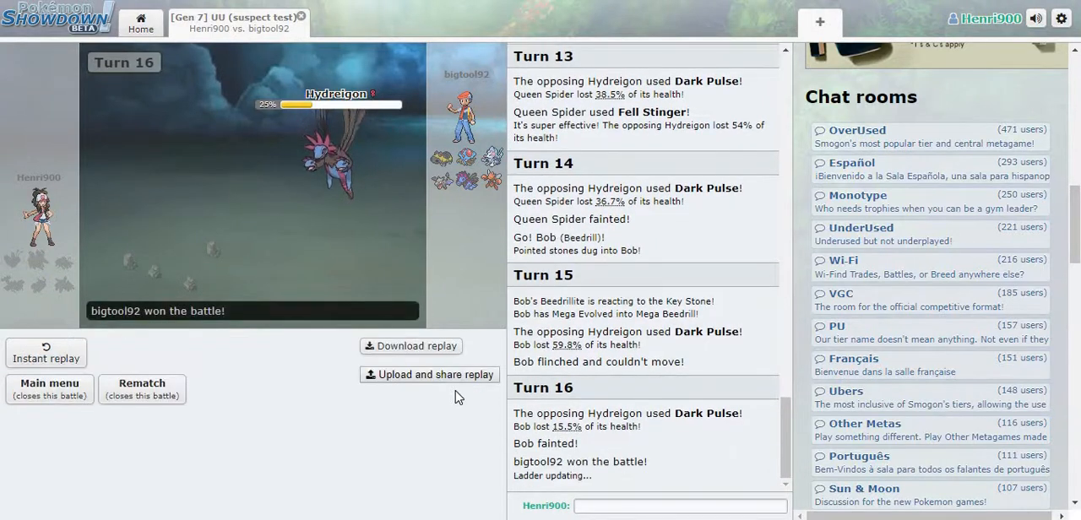
Return to the main menu and start a new random Gen 7 UU battle against Plez forfit lol.
scroll("down", 3)
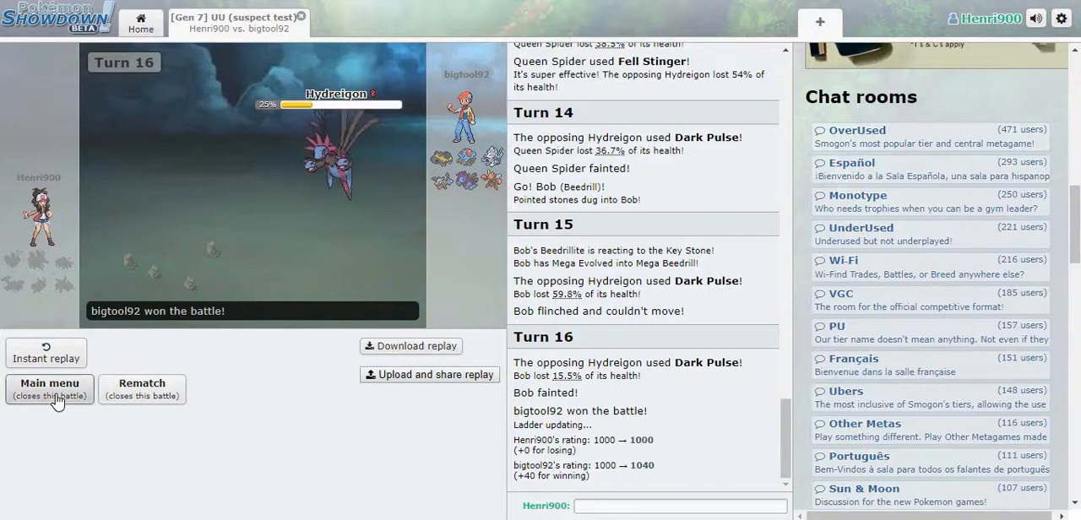
left_click(49, 389)
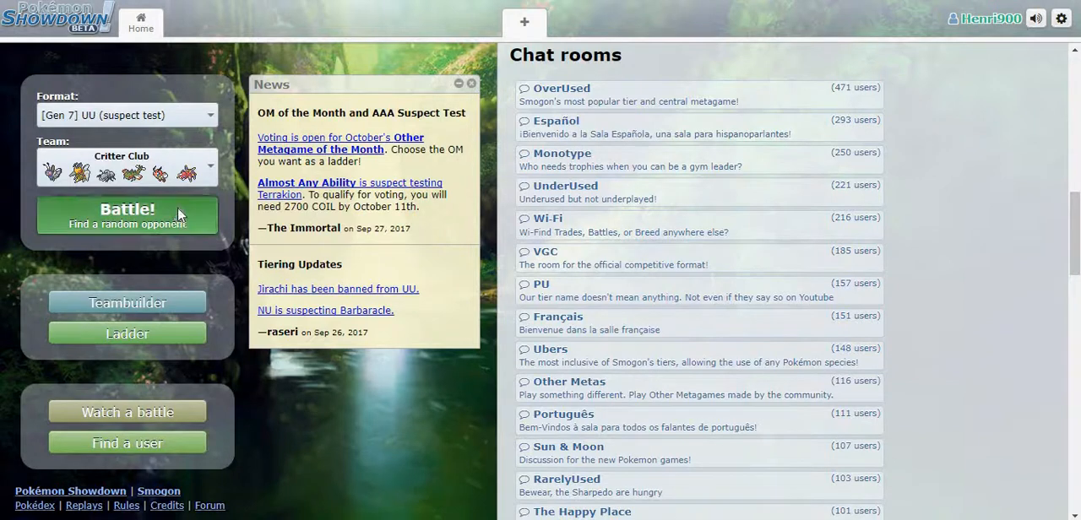
left_click(126, 214)
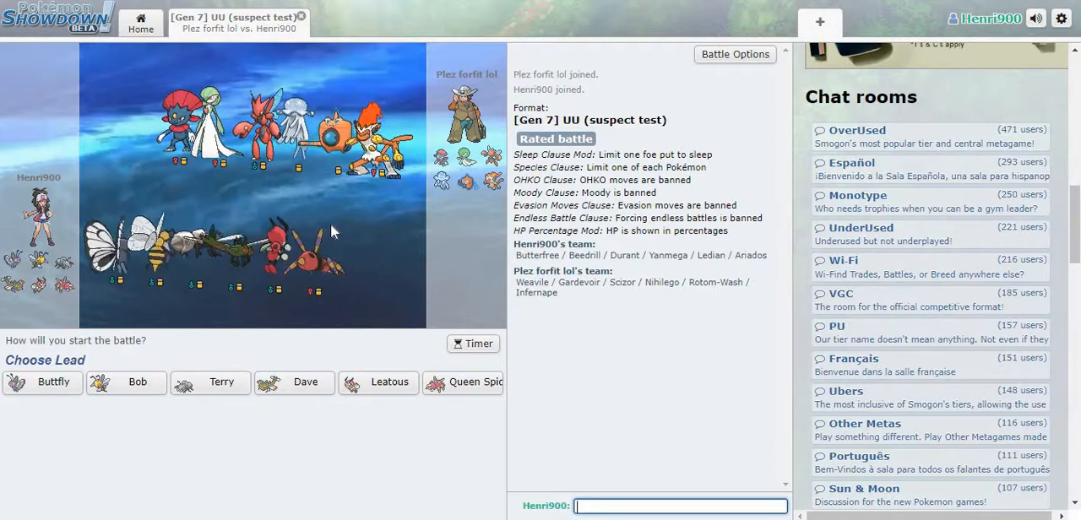
mouse_move(452, 388)
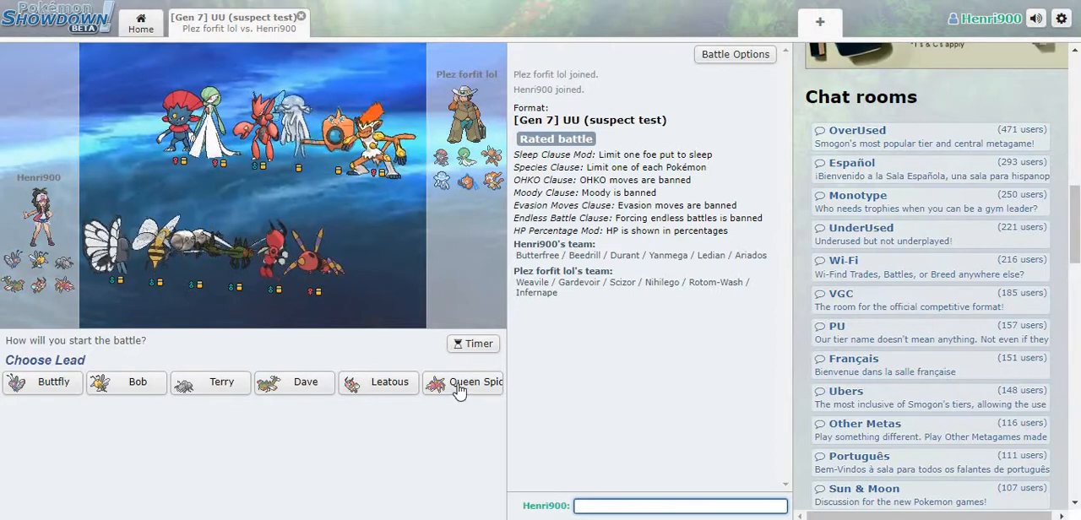
Lead with Queen Spider and hit Nihilego with Foul Play on turns 1 and 2.
left_click(476, 381)
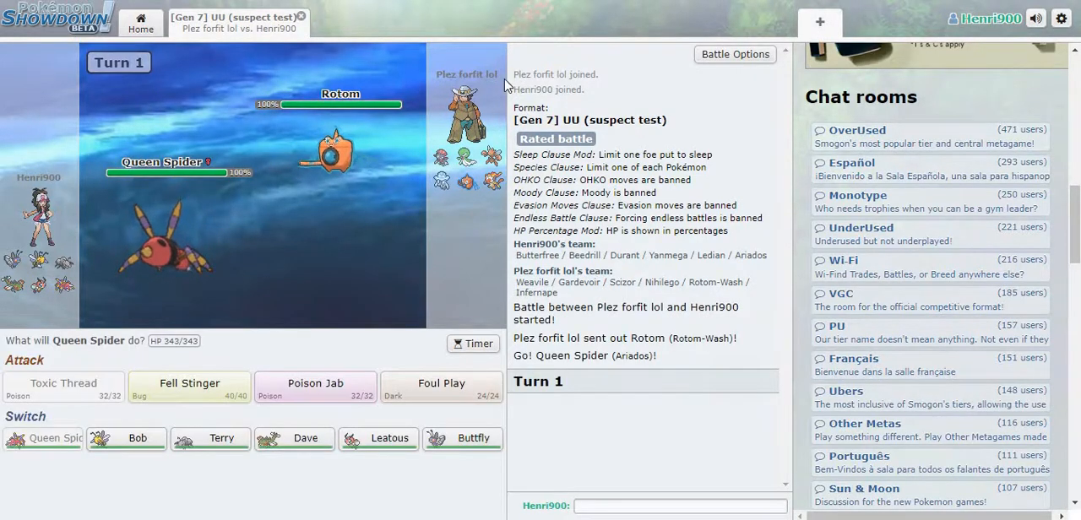
mouse_move(314, 384)
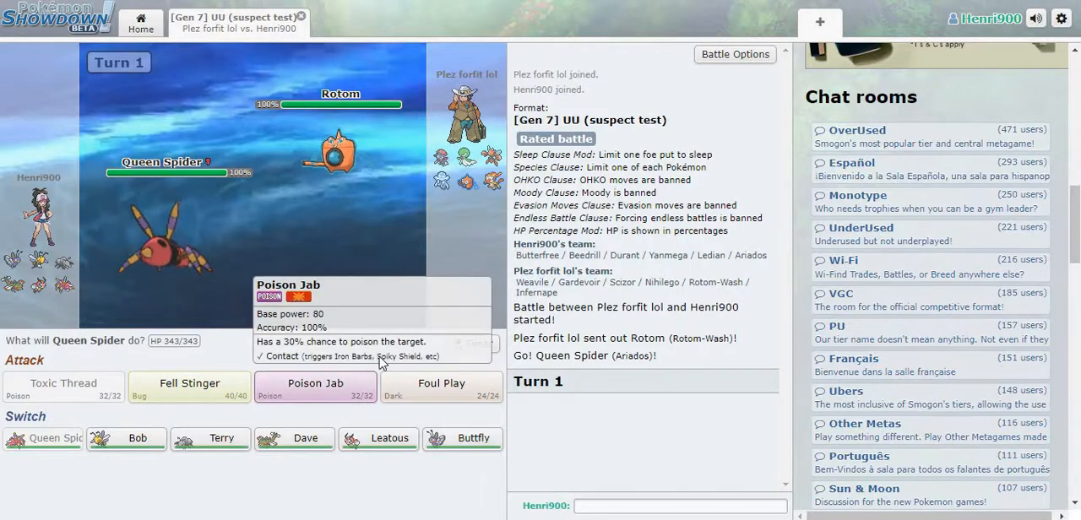
mouse_move(429, 394)
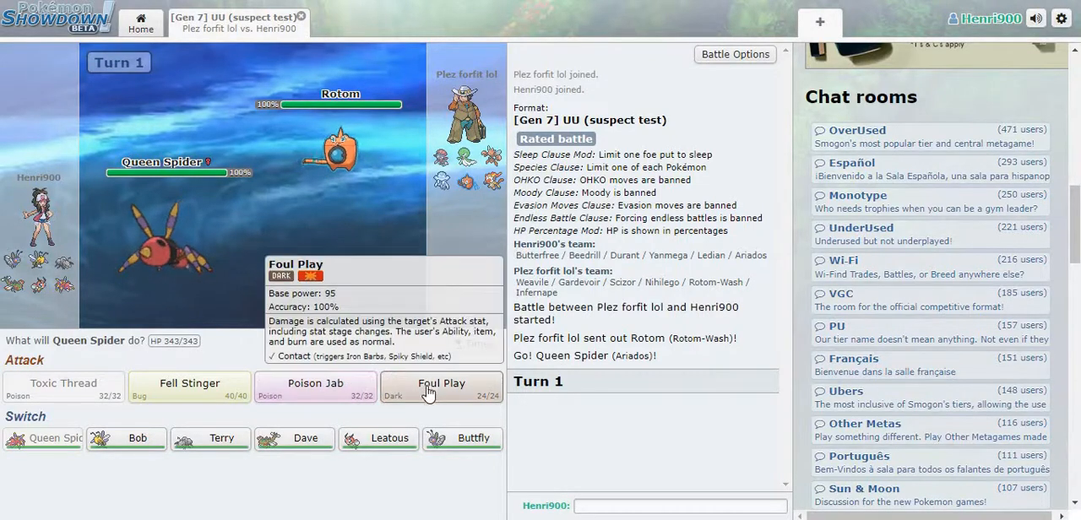
left_click(443, 387)
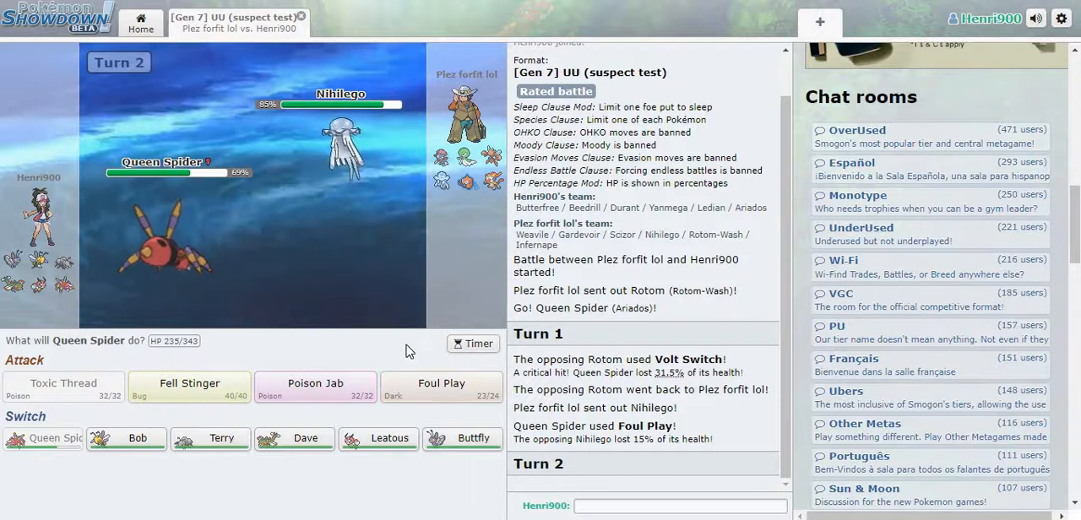
mouse_move(441, 388)
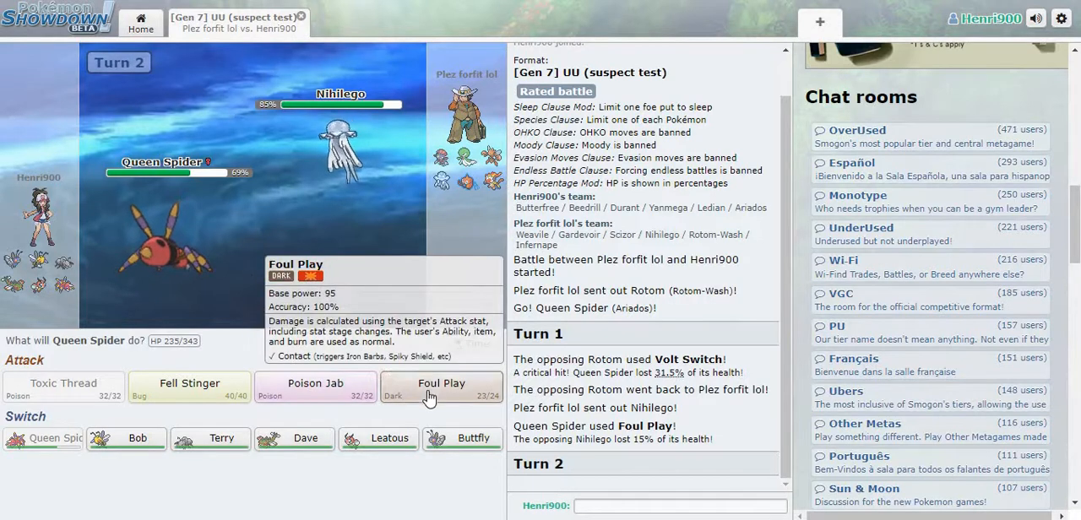
left_click(442, 383)
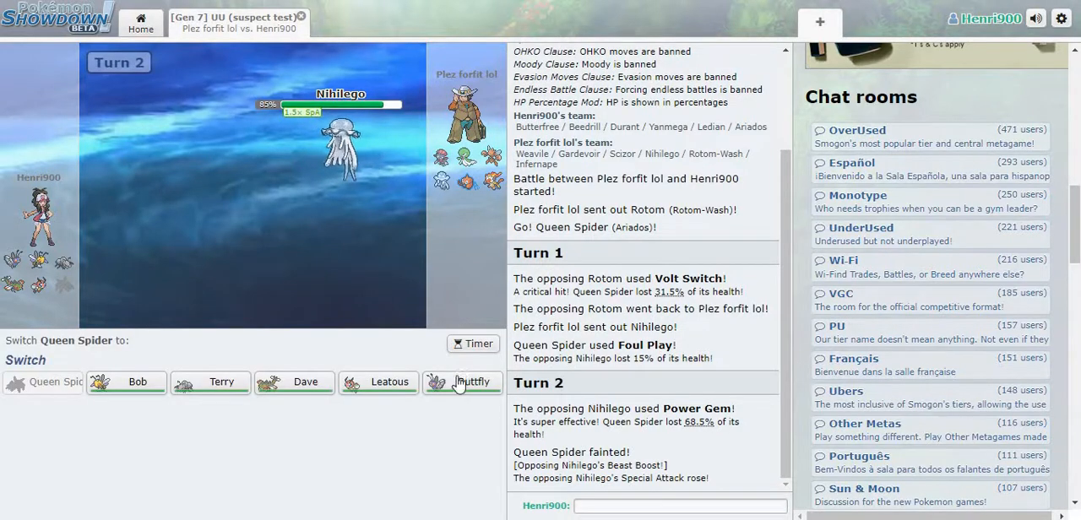
mouse_move(358, 392)
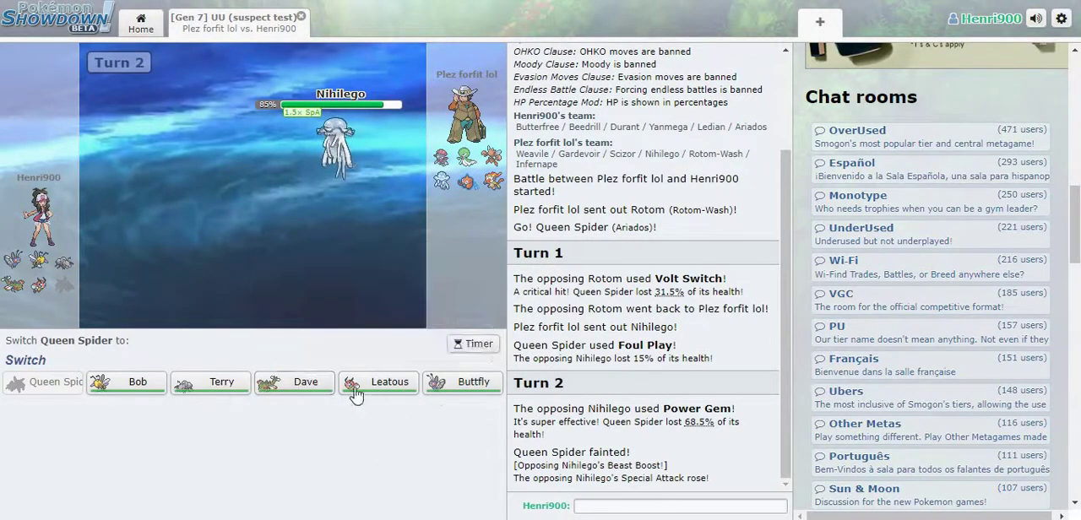
Switch in Leatous and use Knock Off, then bring in Terry after Leatous faints.
left_click(378, 382)
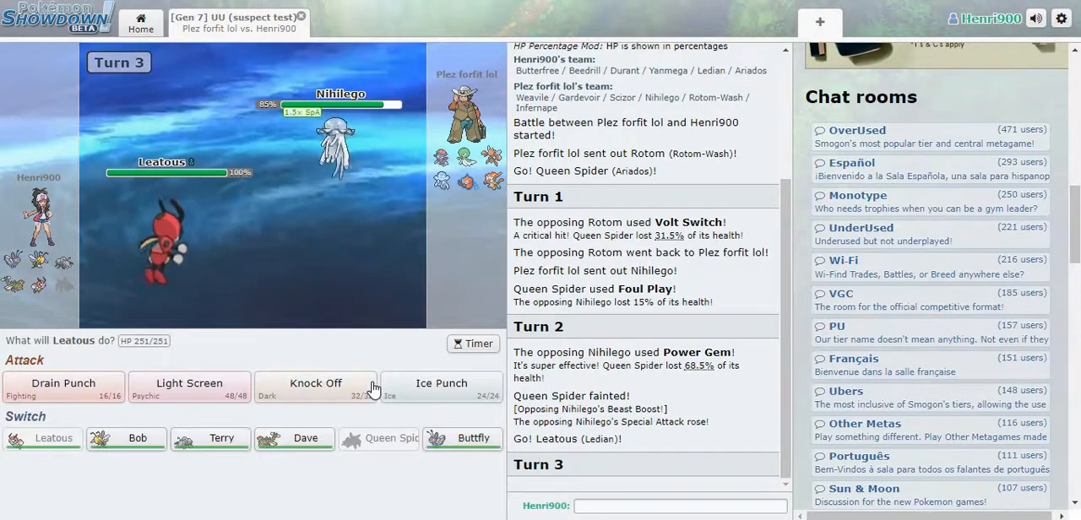
mouse_move(314, 388)
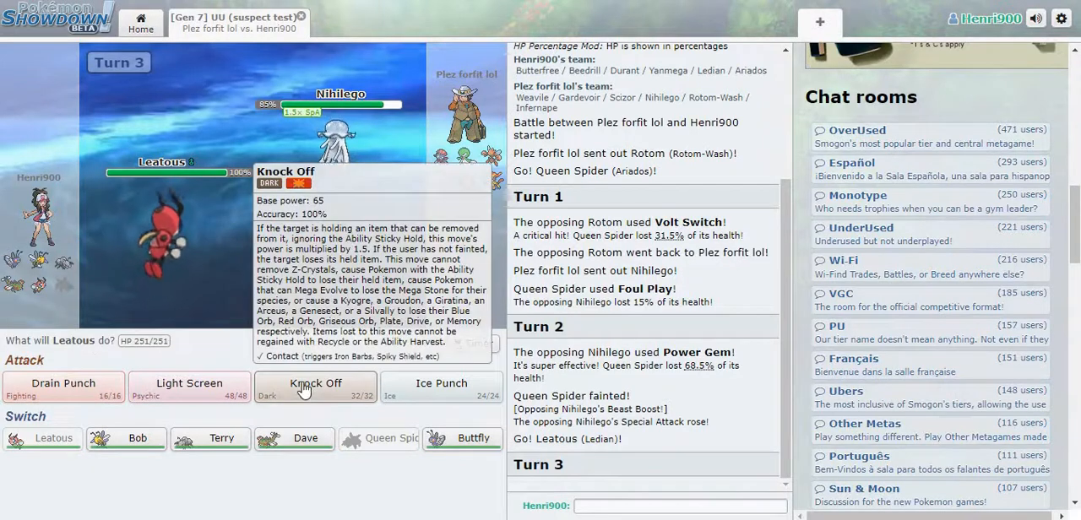
left_click(314, 383)
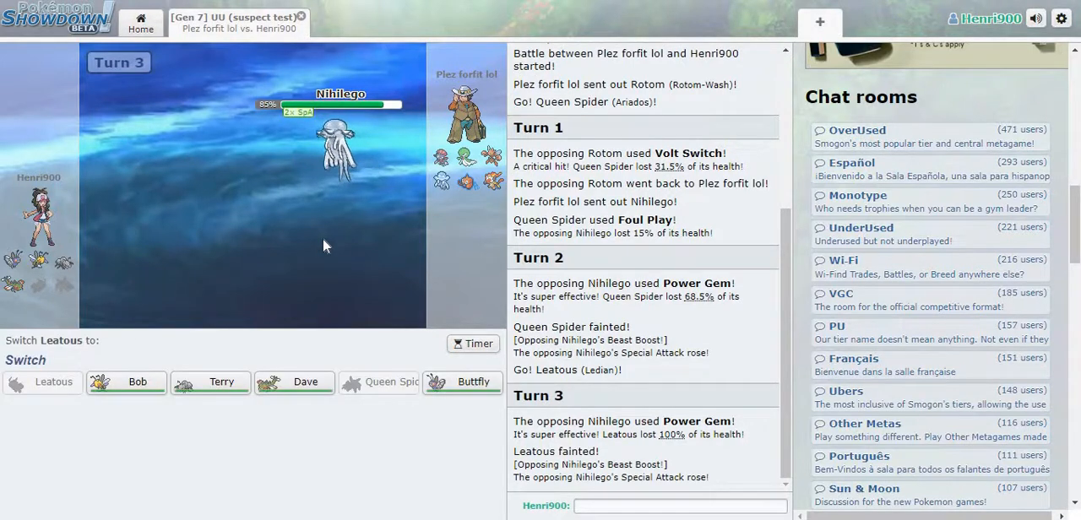
mouse_move(306, 382)
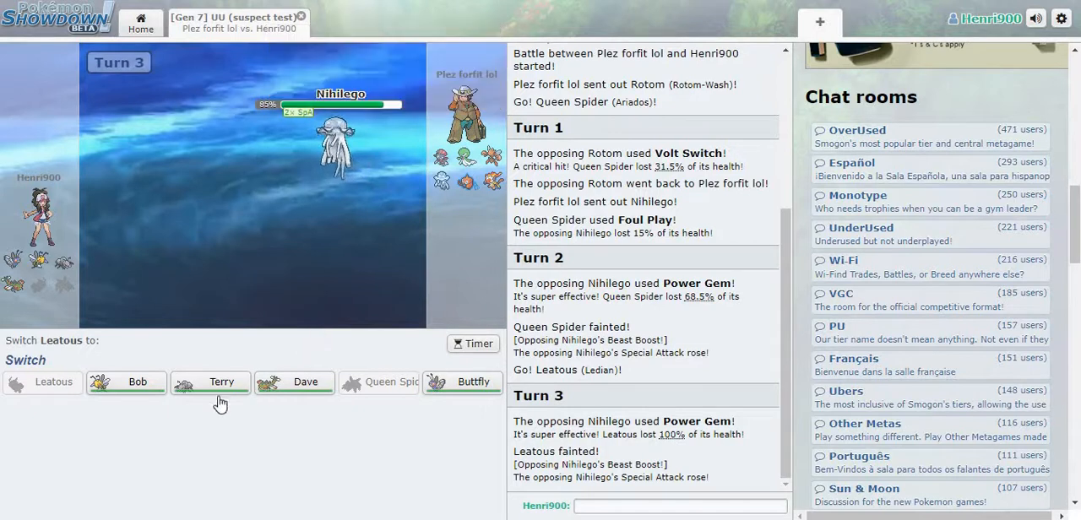
left_click(221, 382)
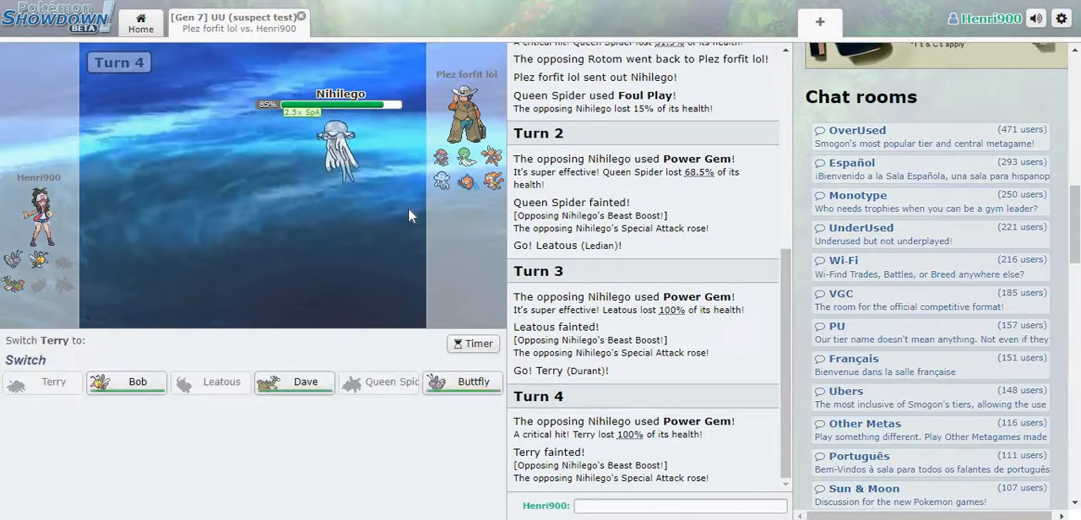
mouse_move(125, 382)
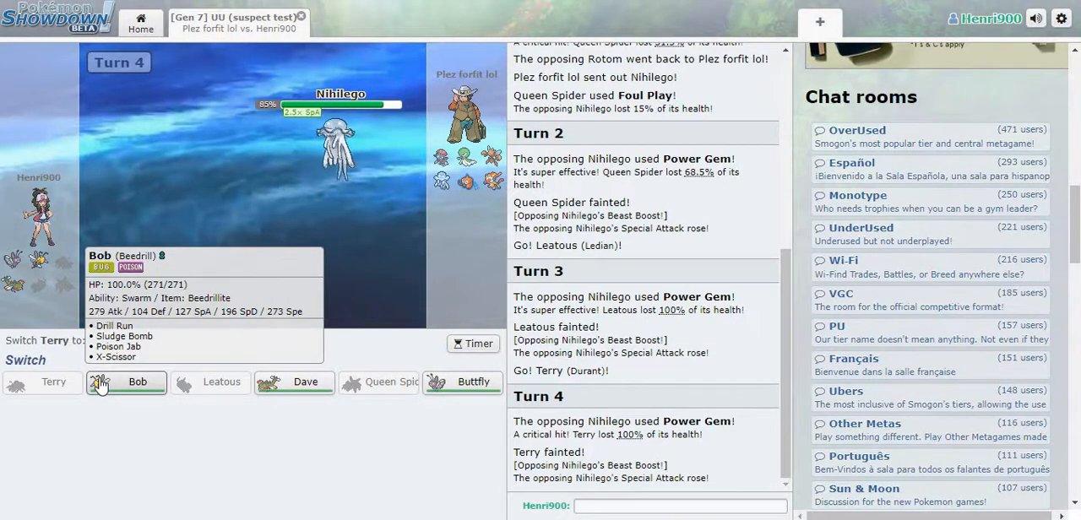
Switch in Bob, Mega Evolve it into Mega Beedrill and attack Nihilego with Drill Run.
left_click(125, 382)
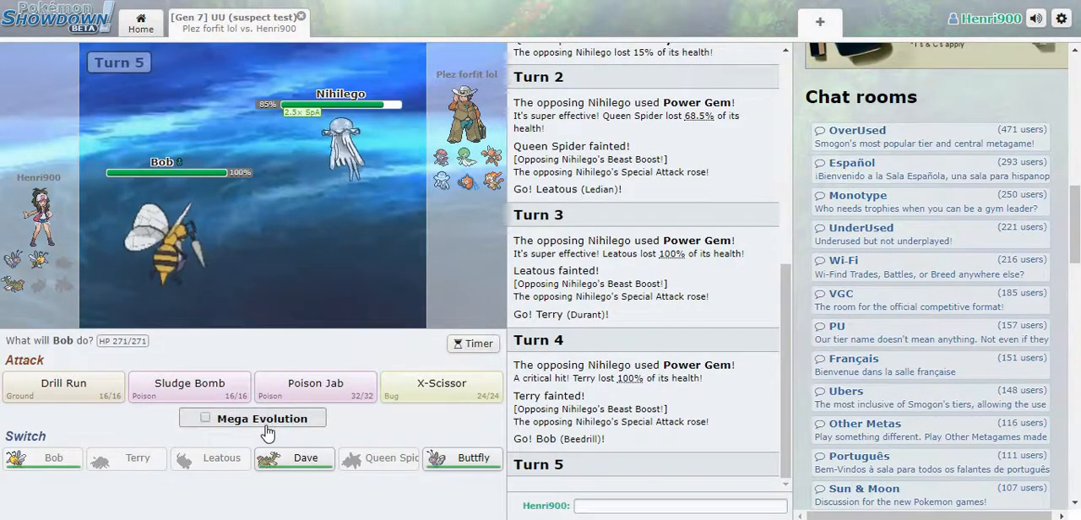
left_click(204, 418)
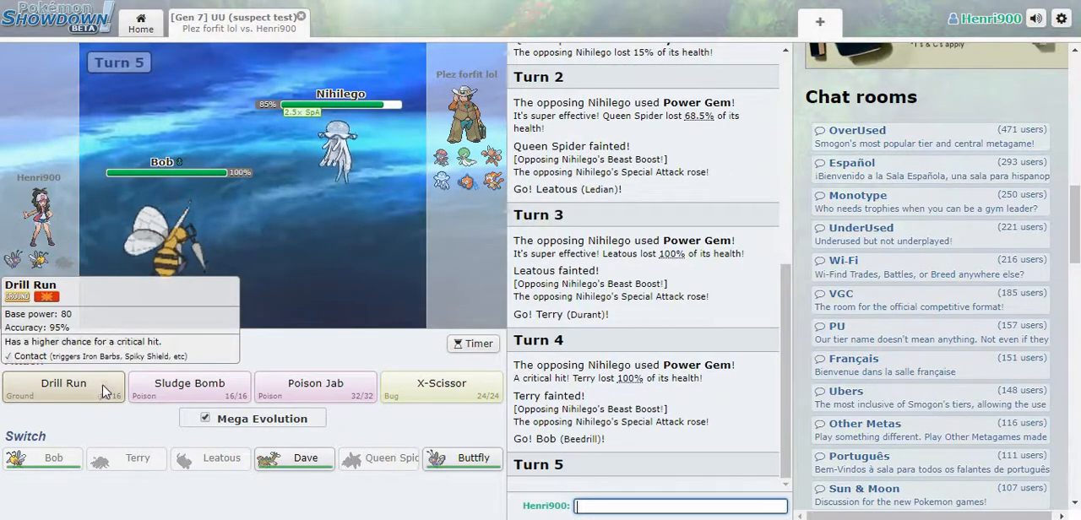
left_click(63, 385)
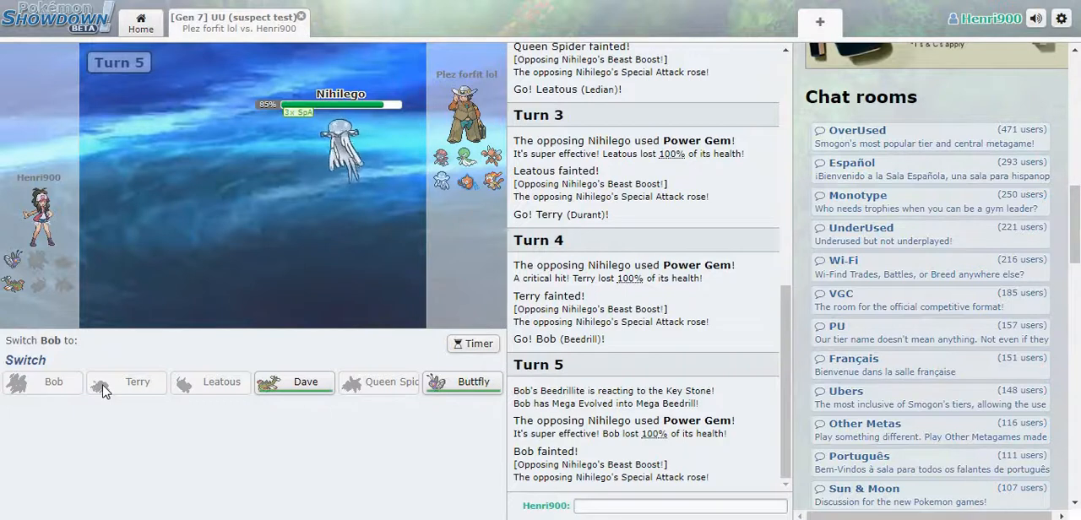
mouse_move(272, 373)
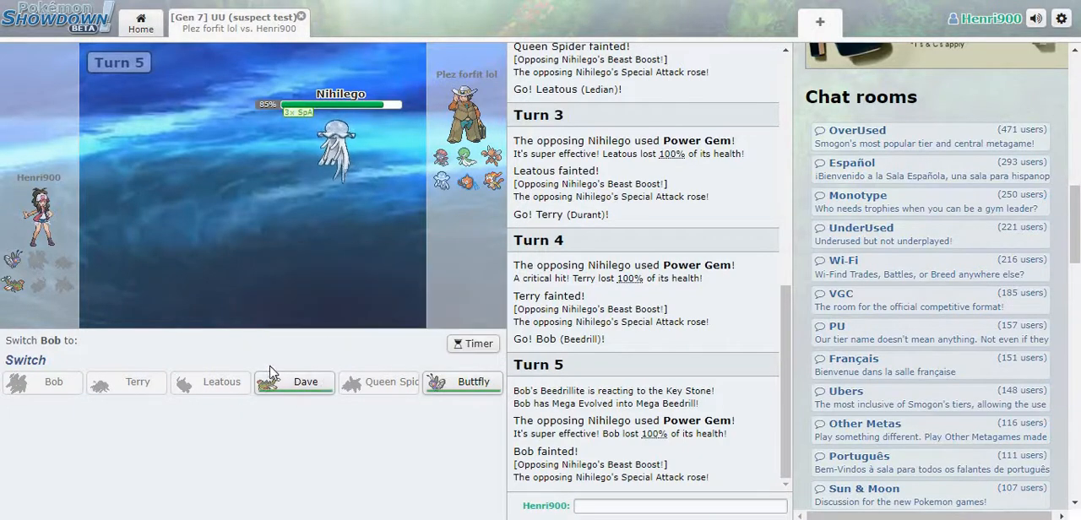
mouse_move(54, 382)
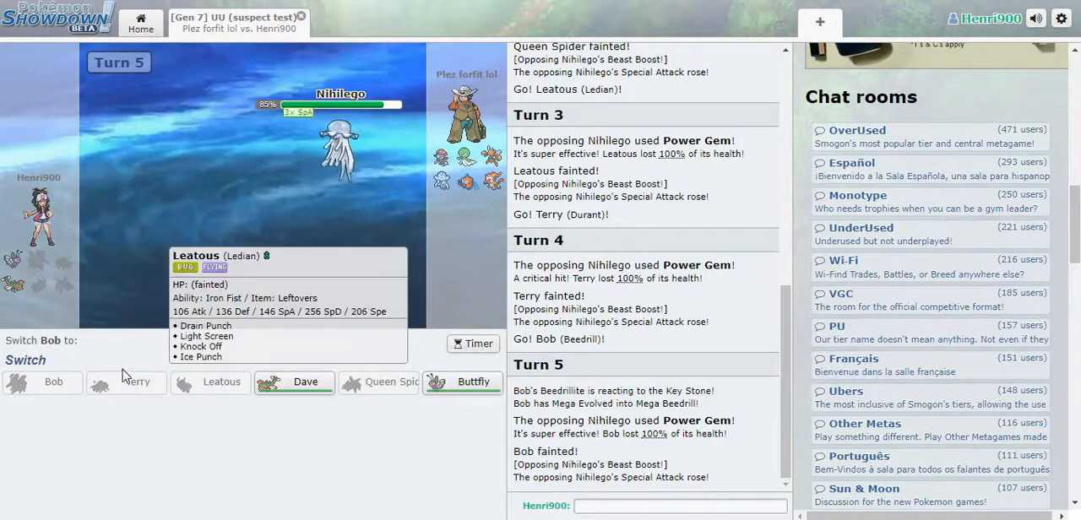
mouse_move(306, 382)
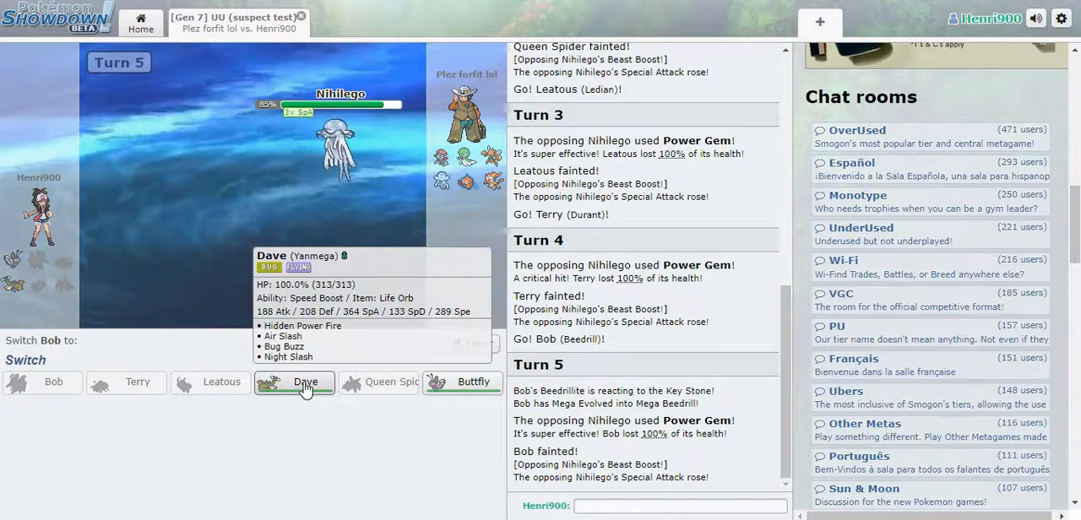
Switch in Dave and attack, then bring in Buttfly after Dave falls to Power Gem.
left_click(305, 382)
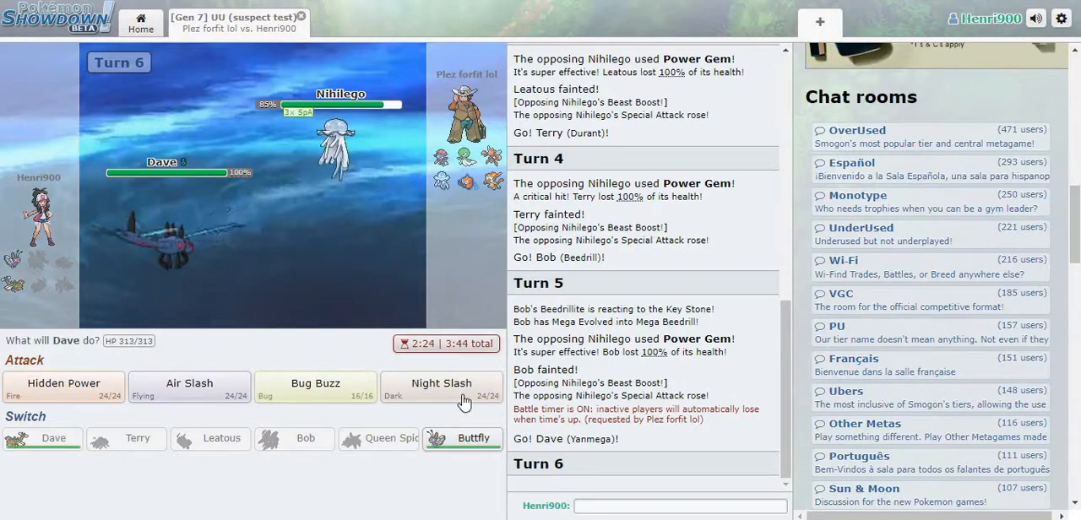
mouse_move(421, 400)
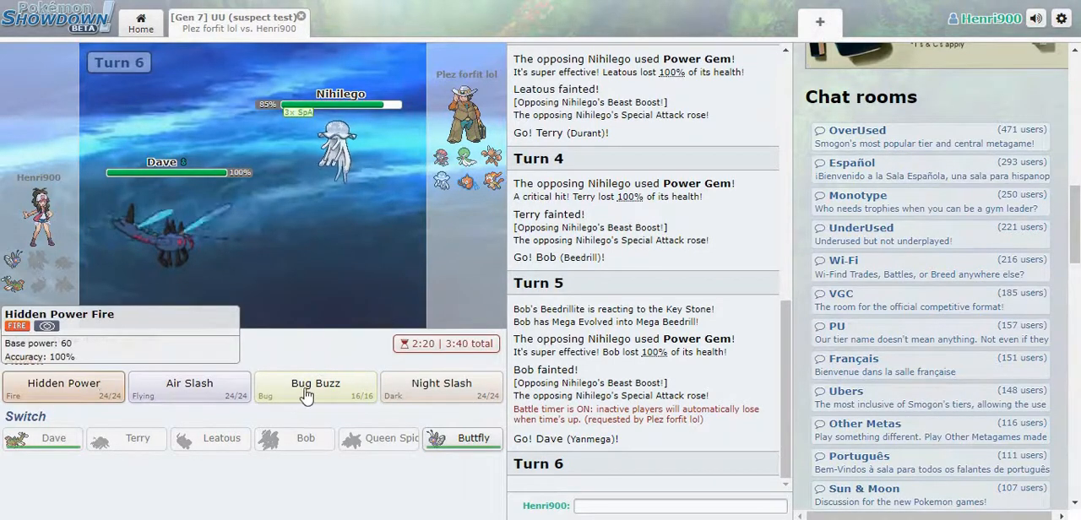
left_click(443, 383)
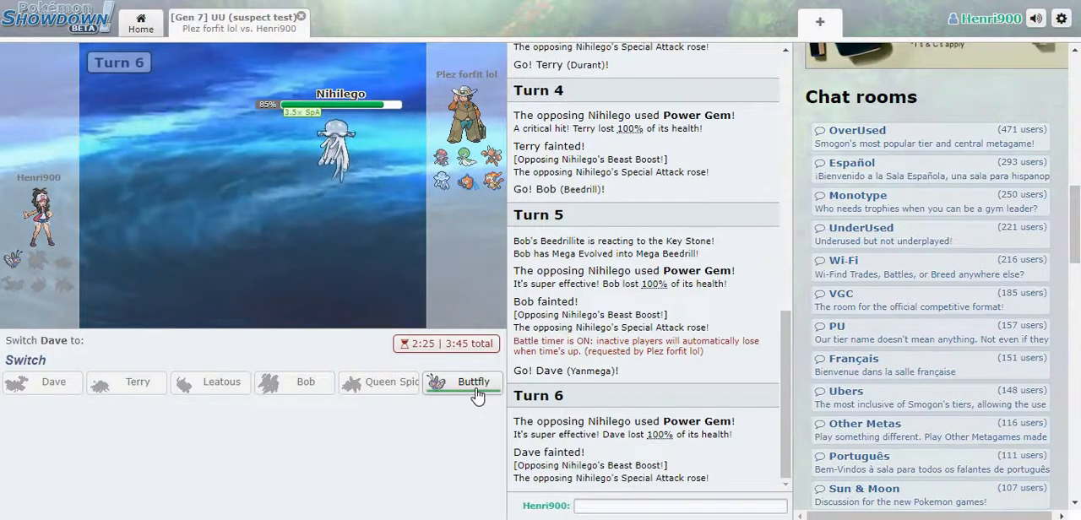
left_click(473, 382)
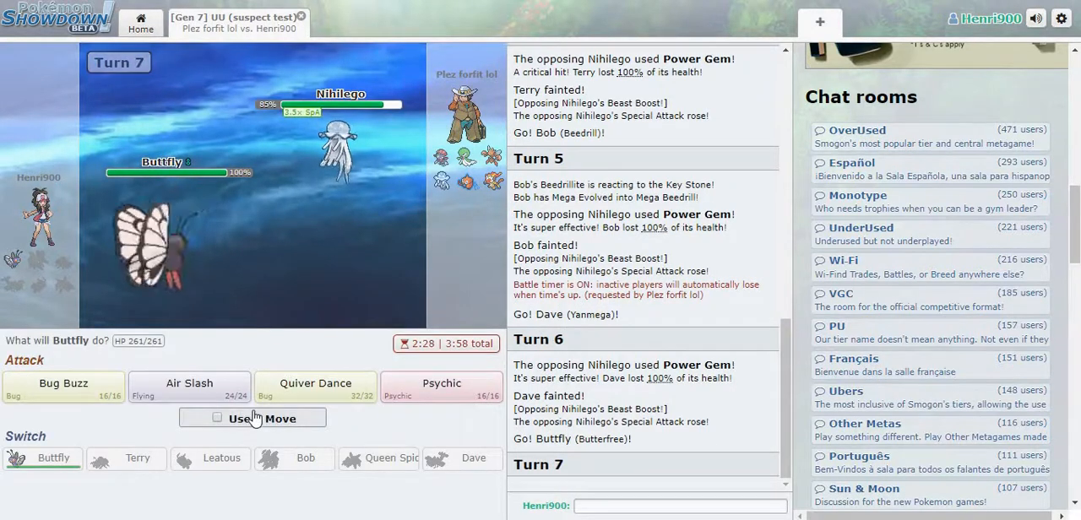
Enable Buttfly's Z-Move, then leave the lost battle for the main menu.
left_click(216, 417)
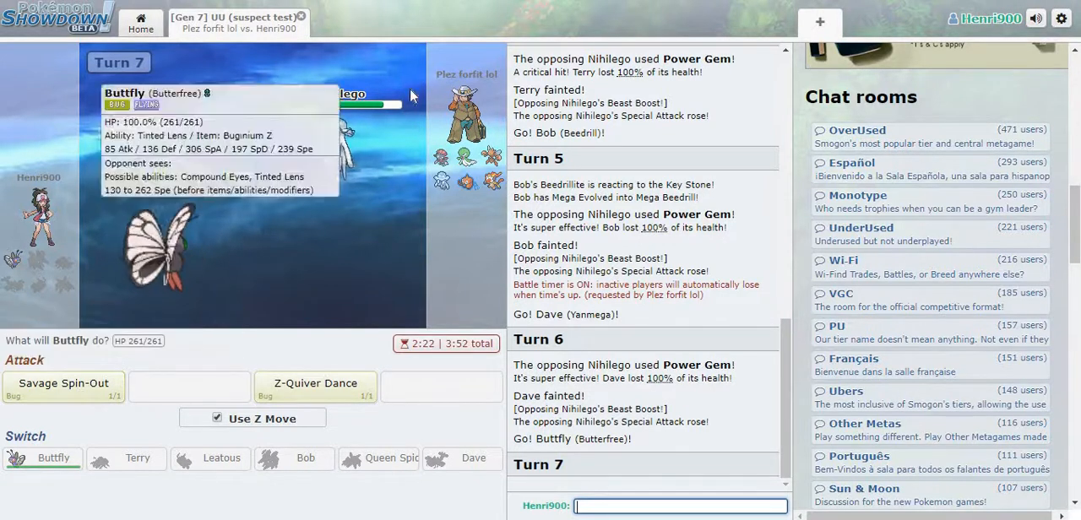
mouse_move(314, 388)
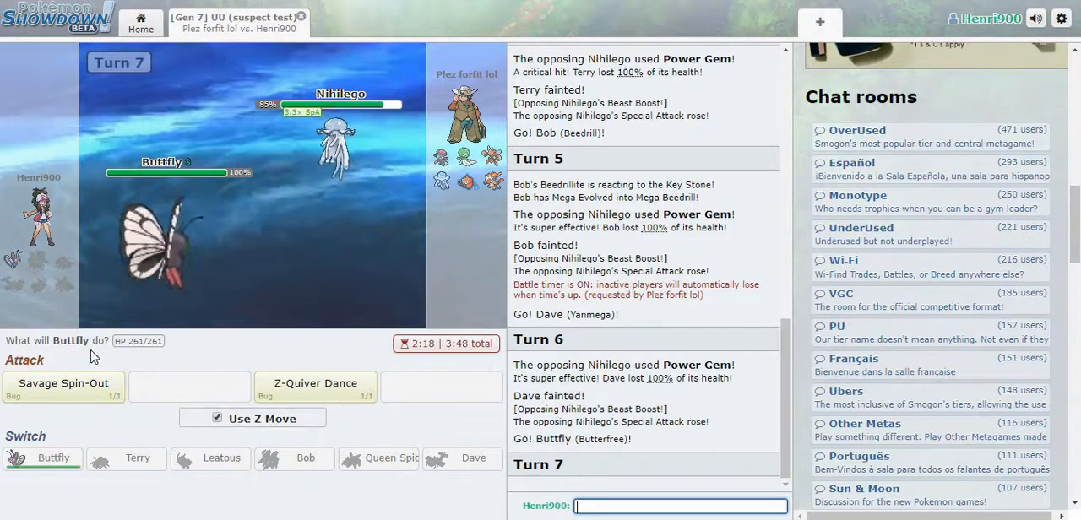
mouse_move(65, 382)
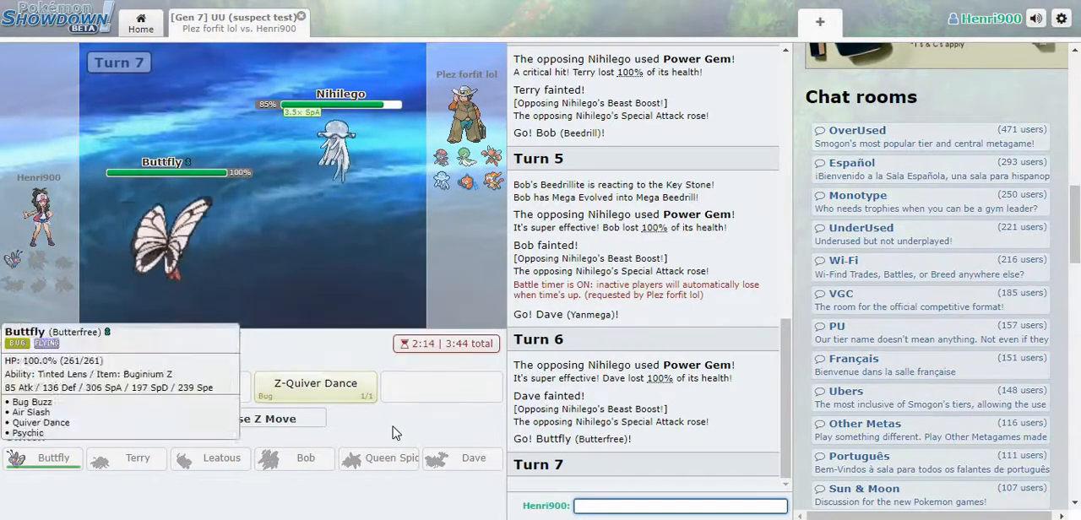
mouse_move(314, 389)
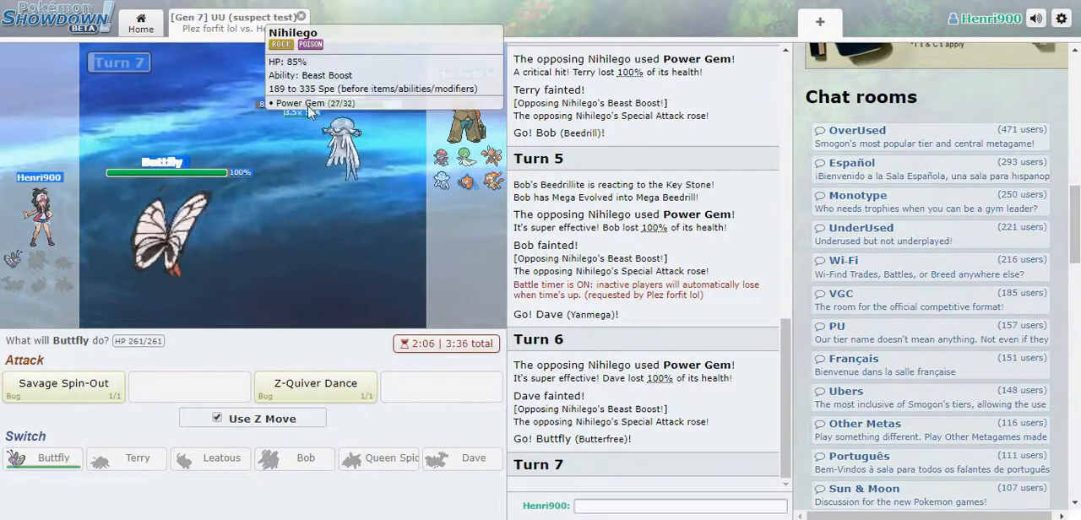
mouse_move(213, 364)
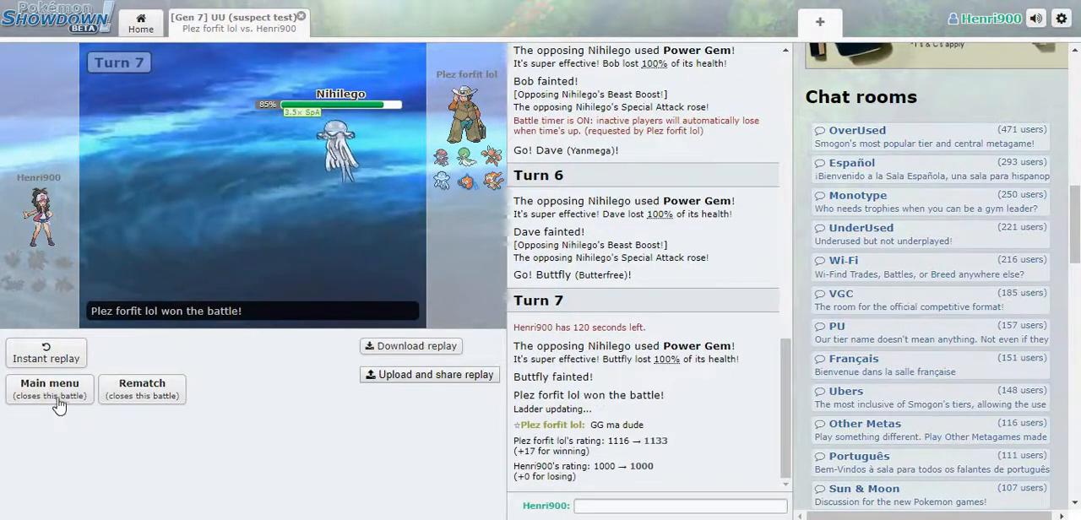
left_click(49, 383)
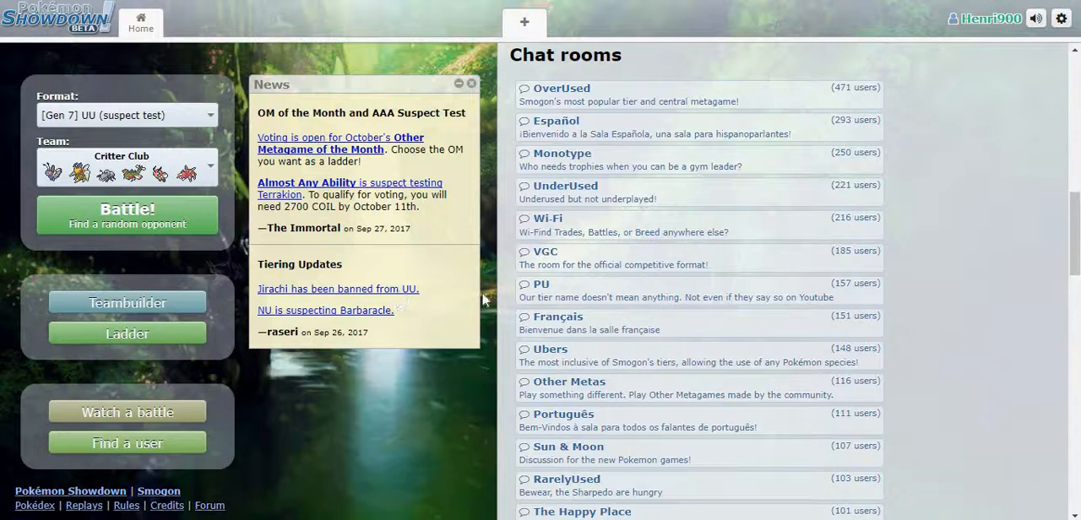
mouse_move(634, 200)
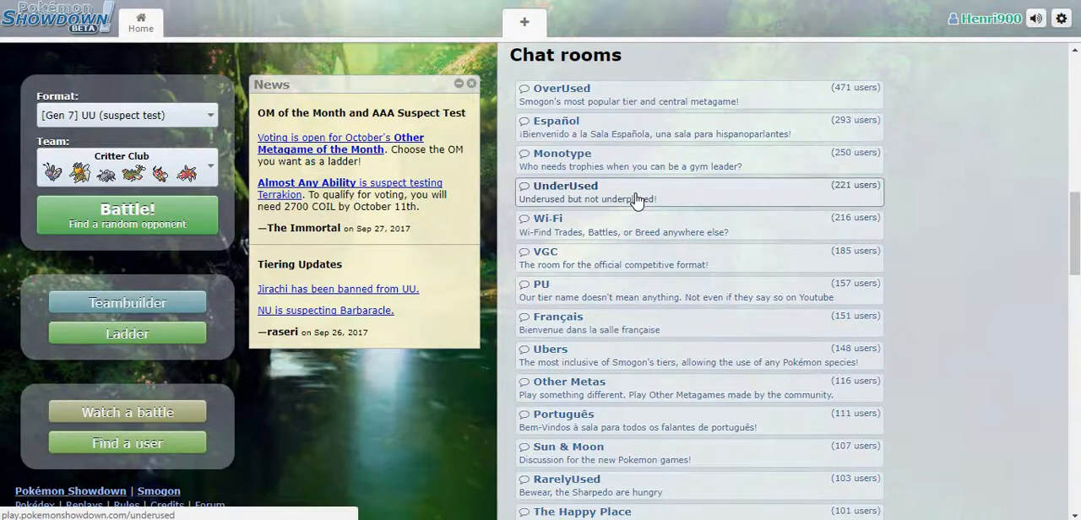